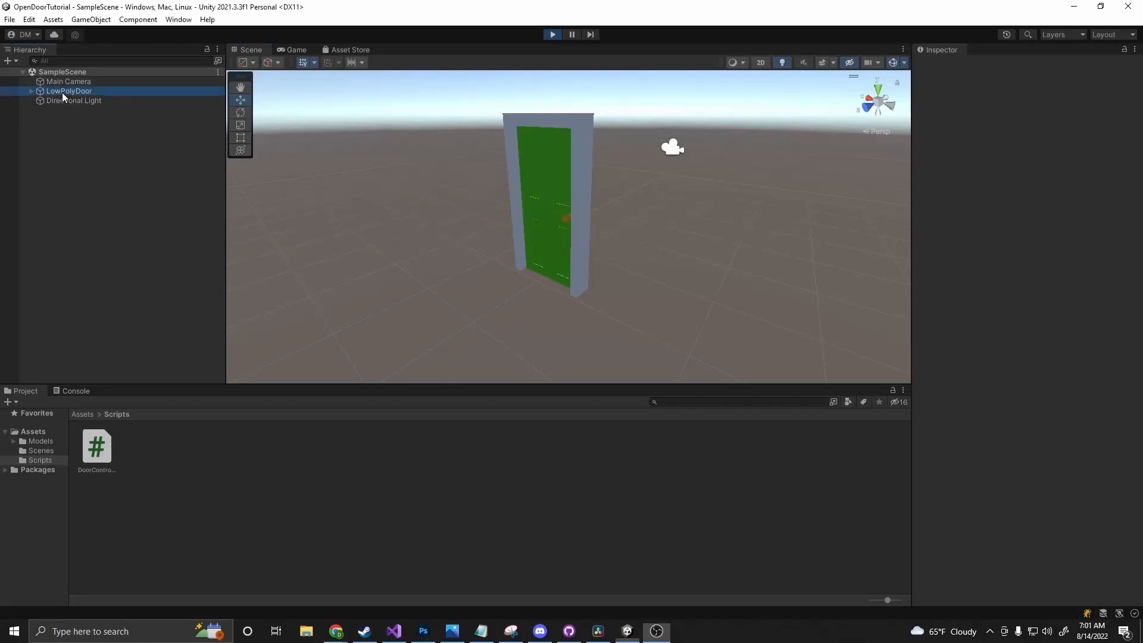
- Select LowPolyDoor and toggle its Door Controller Opening flag to swing the door open and shut repeatedly
left_click(67, 91)
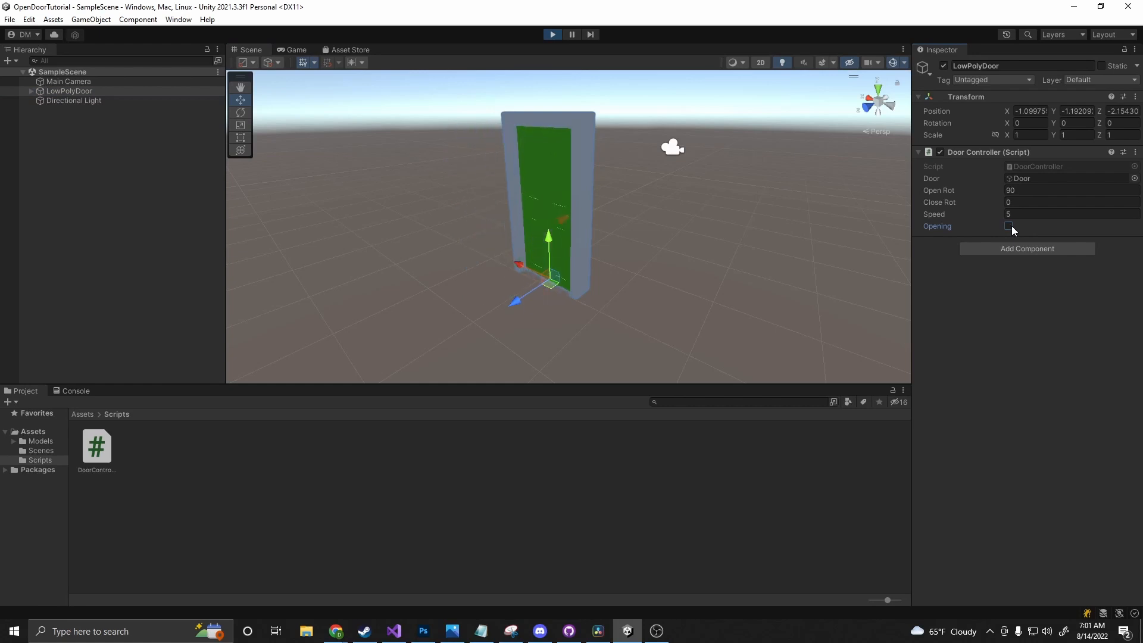
left_click(1008, 226)
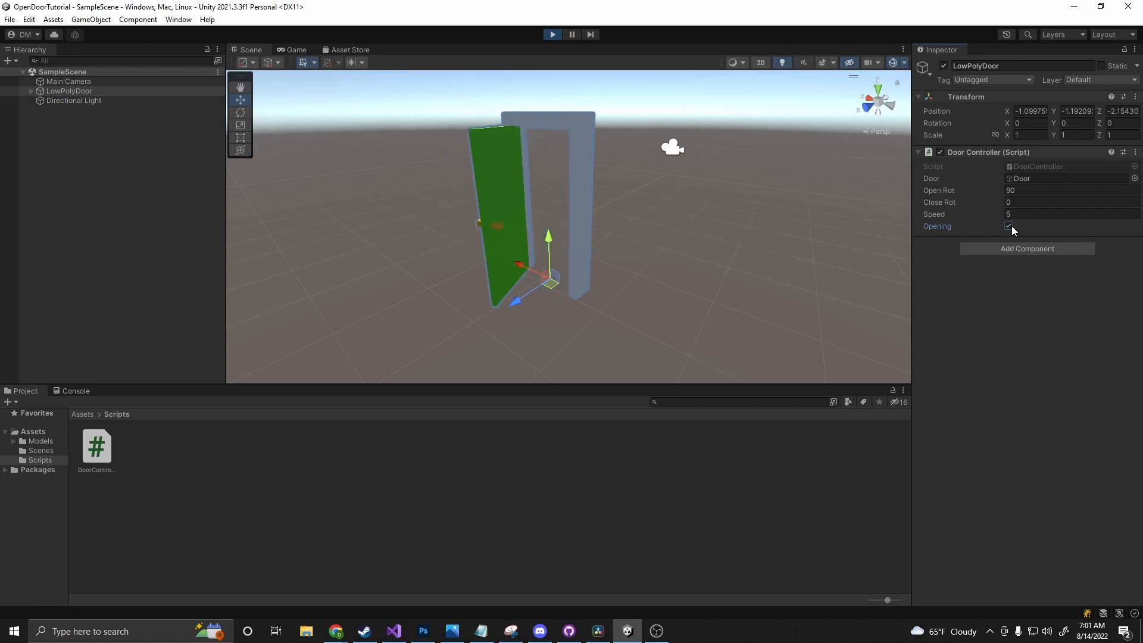
left_click(1008, 226)
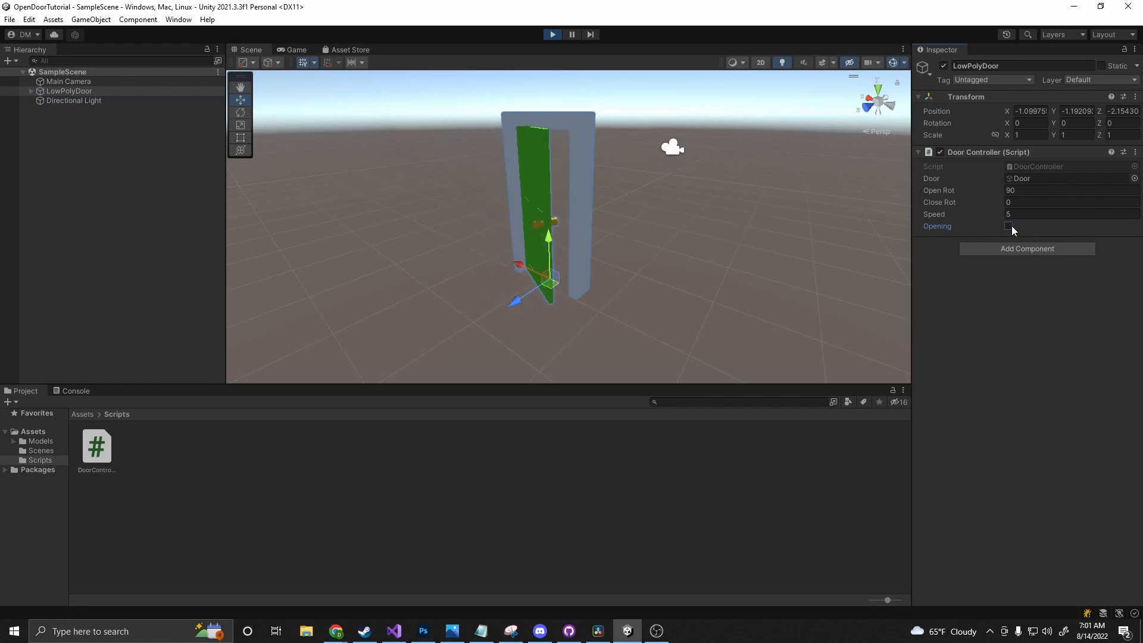
left_click(1008, 226)
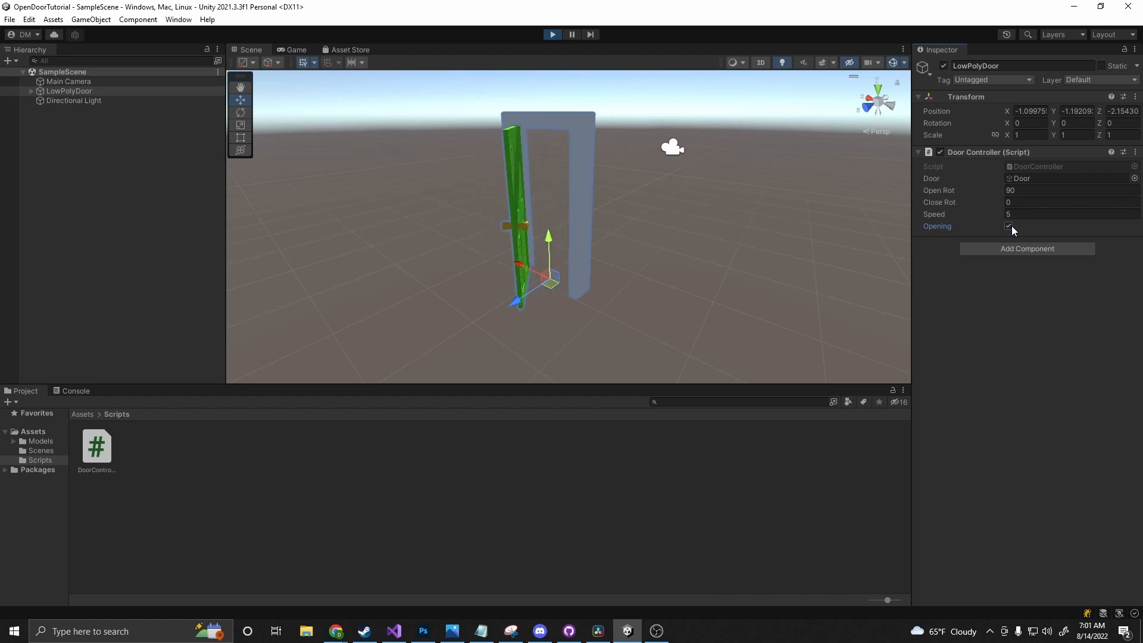
left_click(1007, 226)
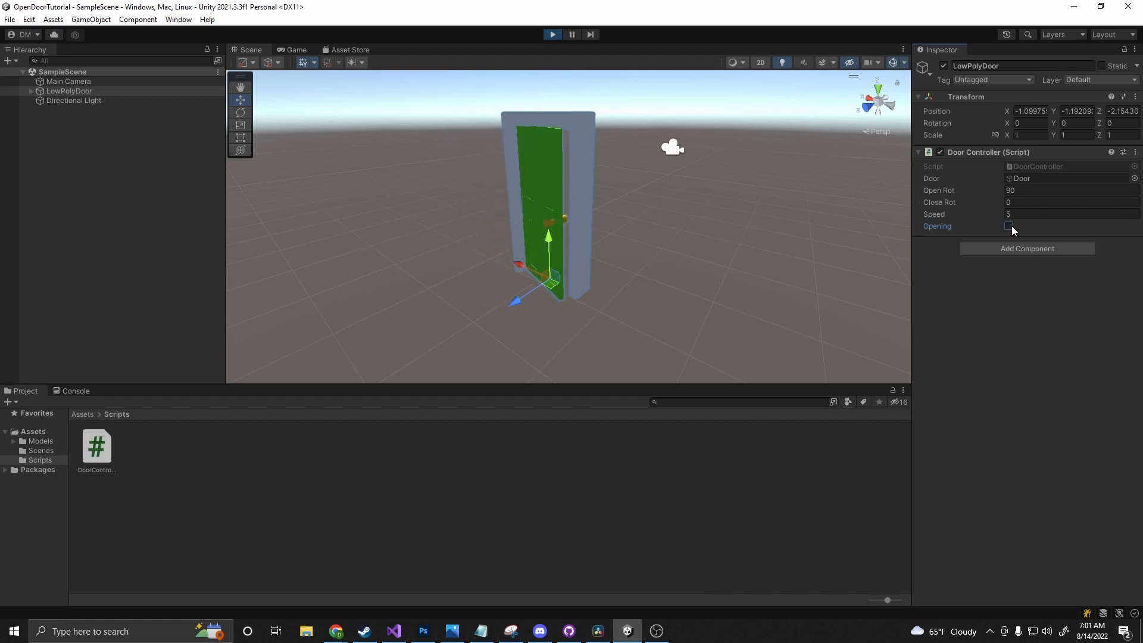
left_click(1008, 227)
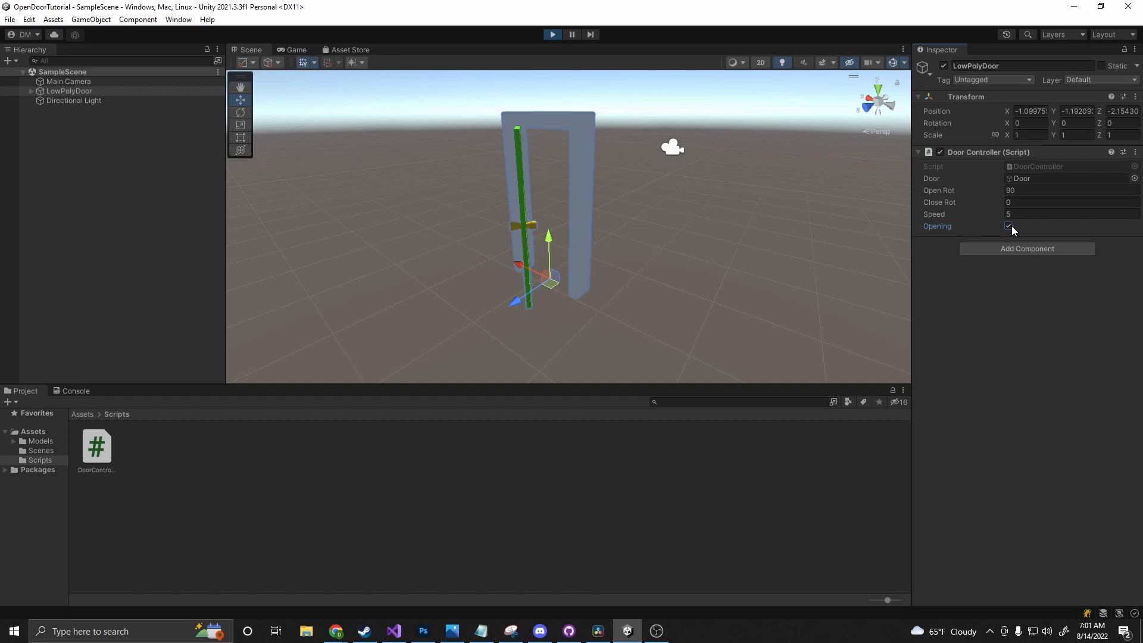
- Set the Door Controller's Close Rot to 20 and Open Rot to 90
type("20")
left_click(1072, 189)
type("110")
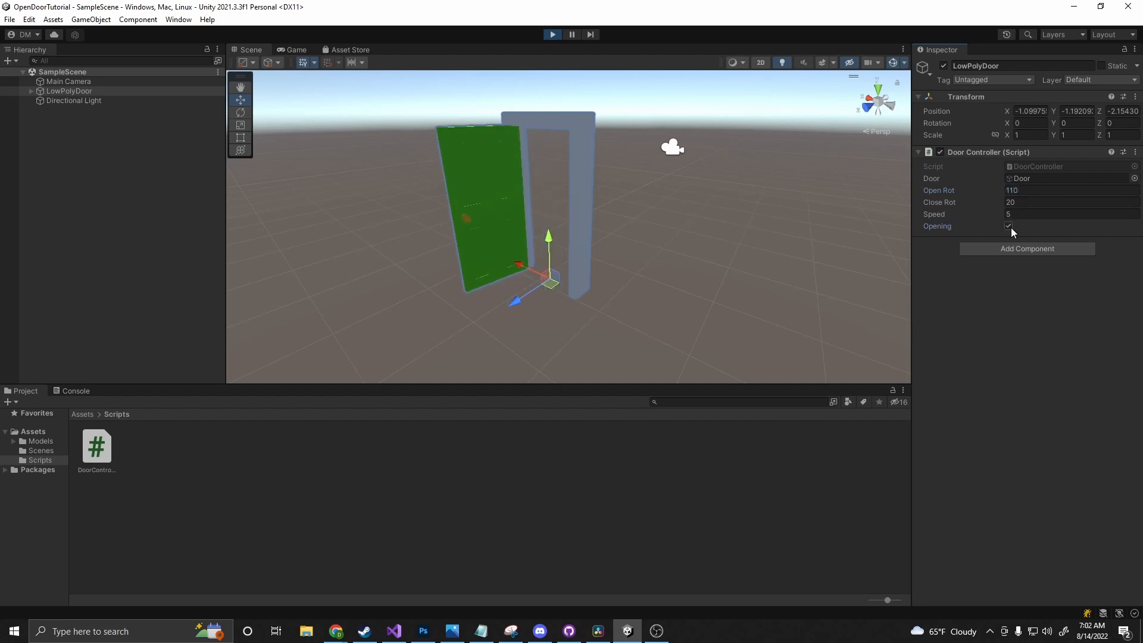
left_click(1008, 227)
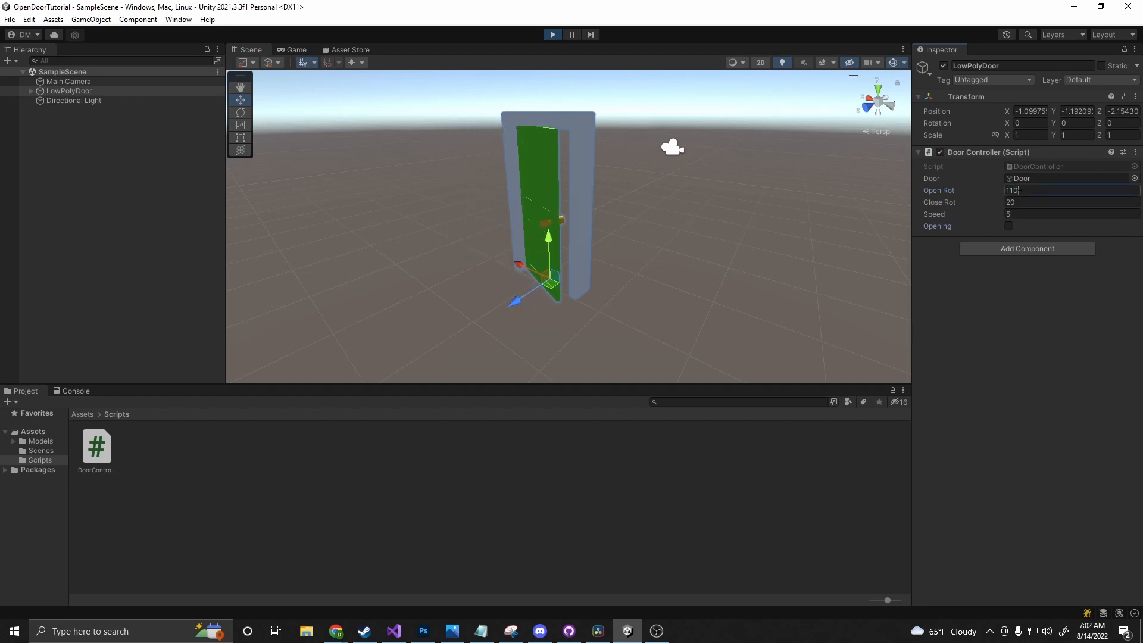
type("90")
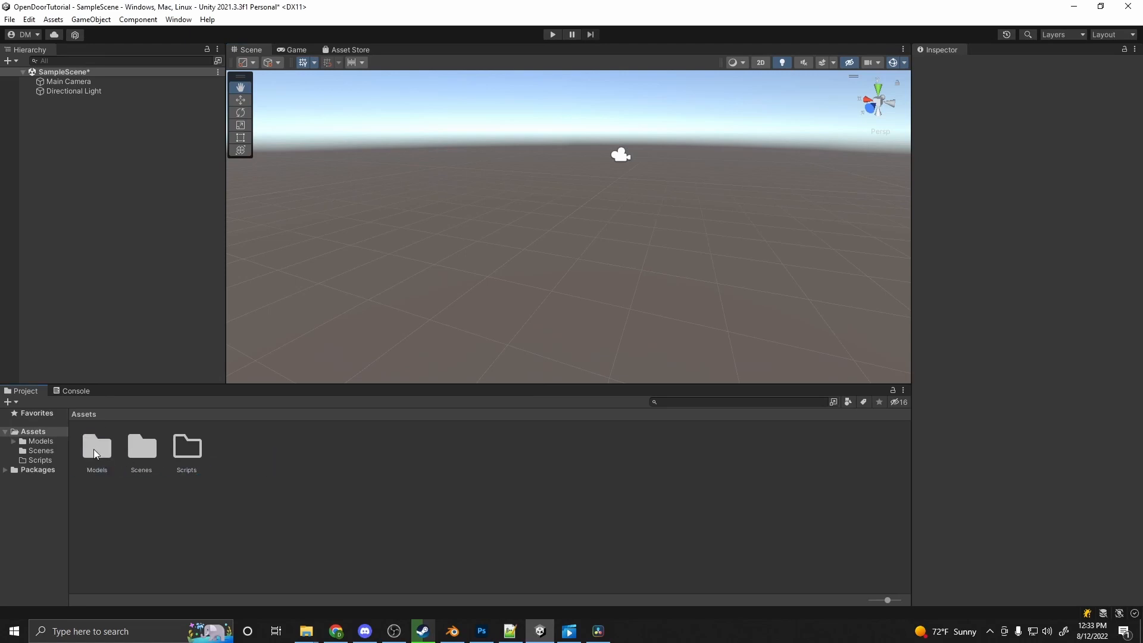
- Bring the LowPolyDoor model from Assets > Models > Door into the scene and reveal its parts
double_click(97, 446)
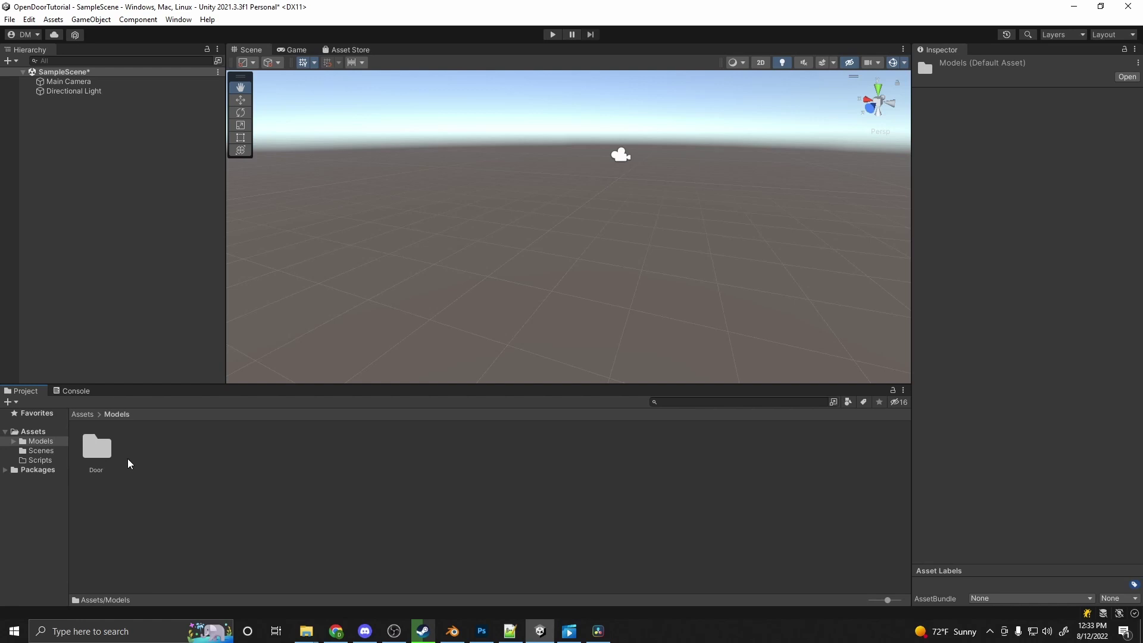
double_click(95, 446)
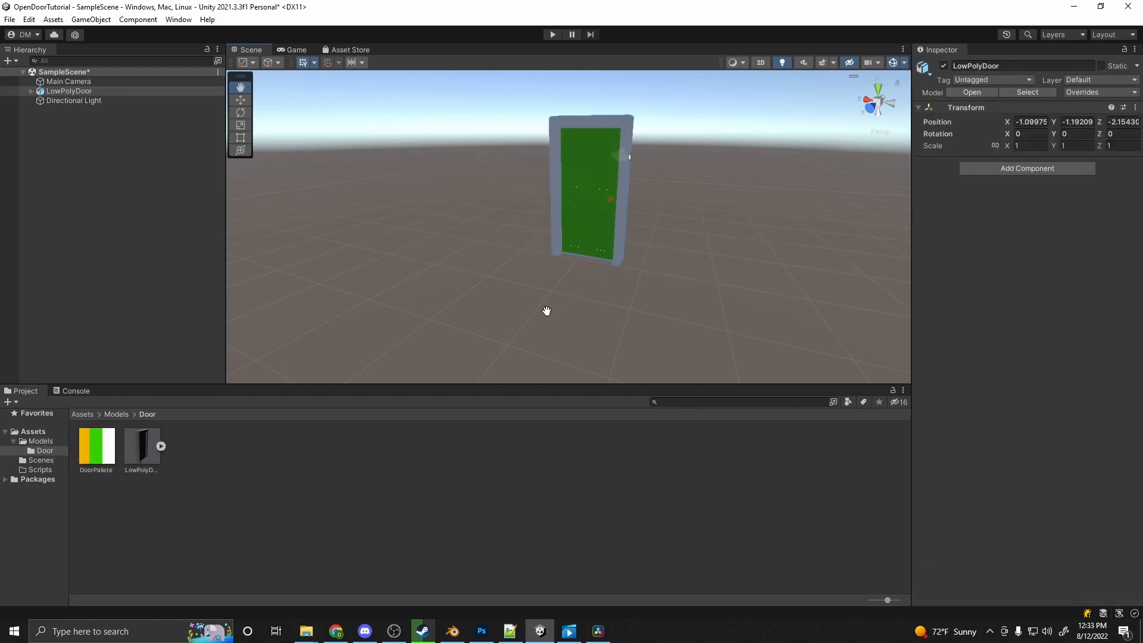
left_click(31, 91)
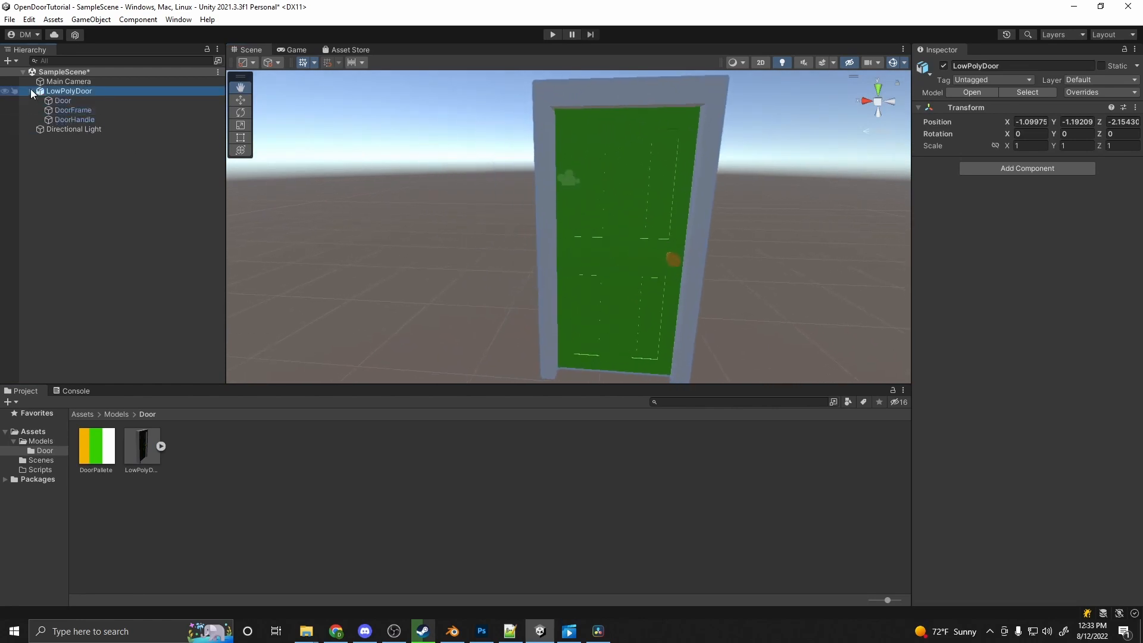
left_click(75, 119)
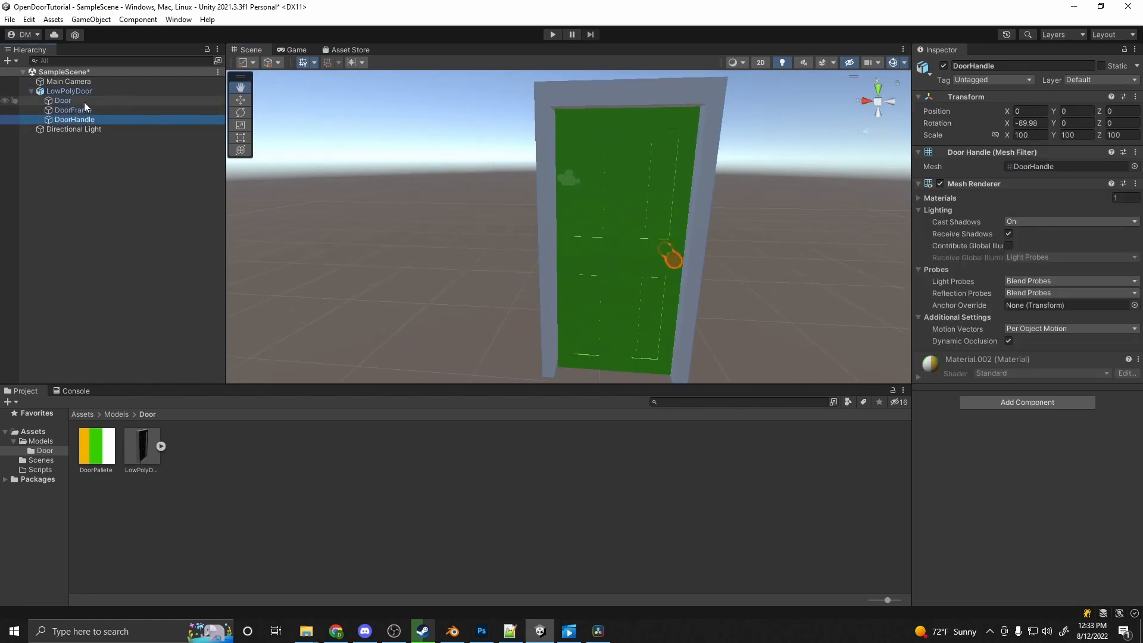
- Nest the DoorHandle part under the Door part in the Hierarchy
right_click(69, 91)
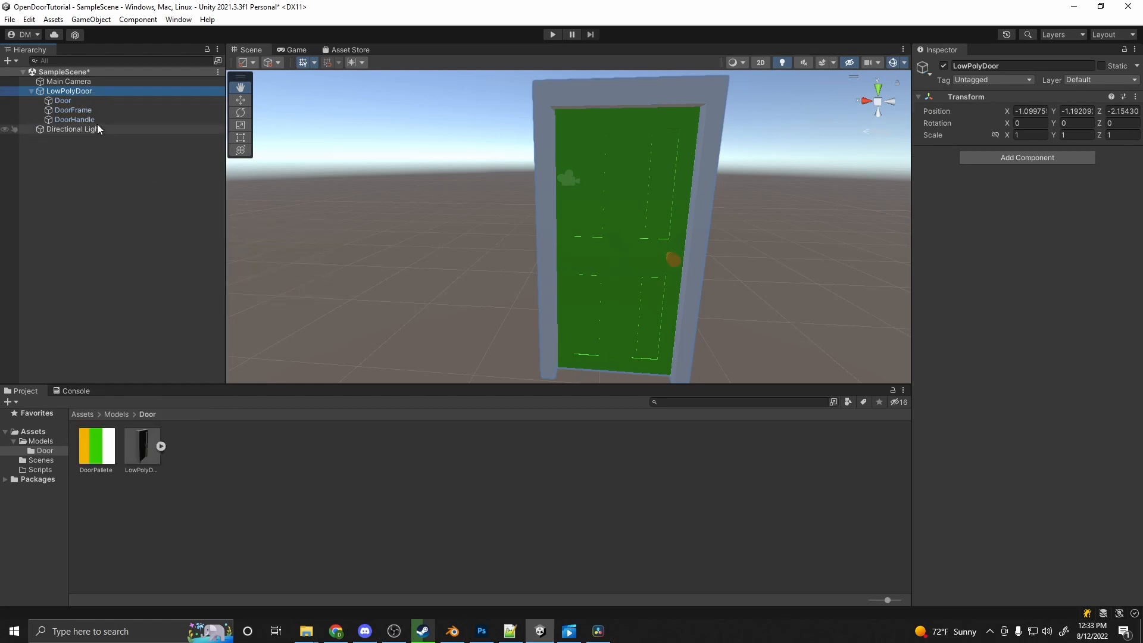
left_click(78, 110)
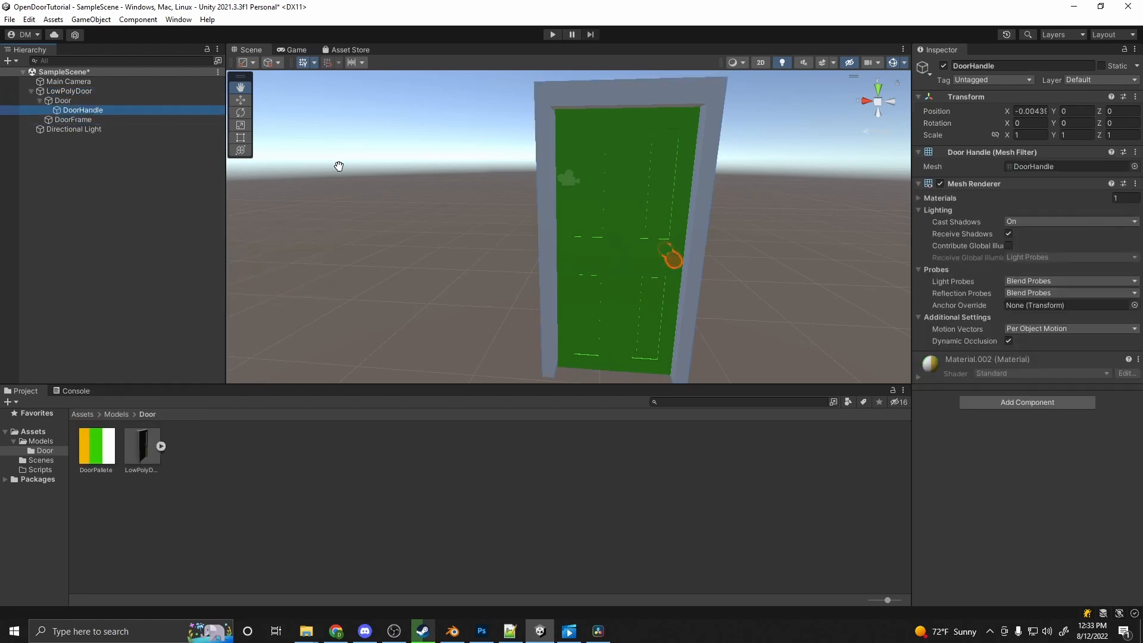
left_click(62, 100)
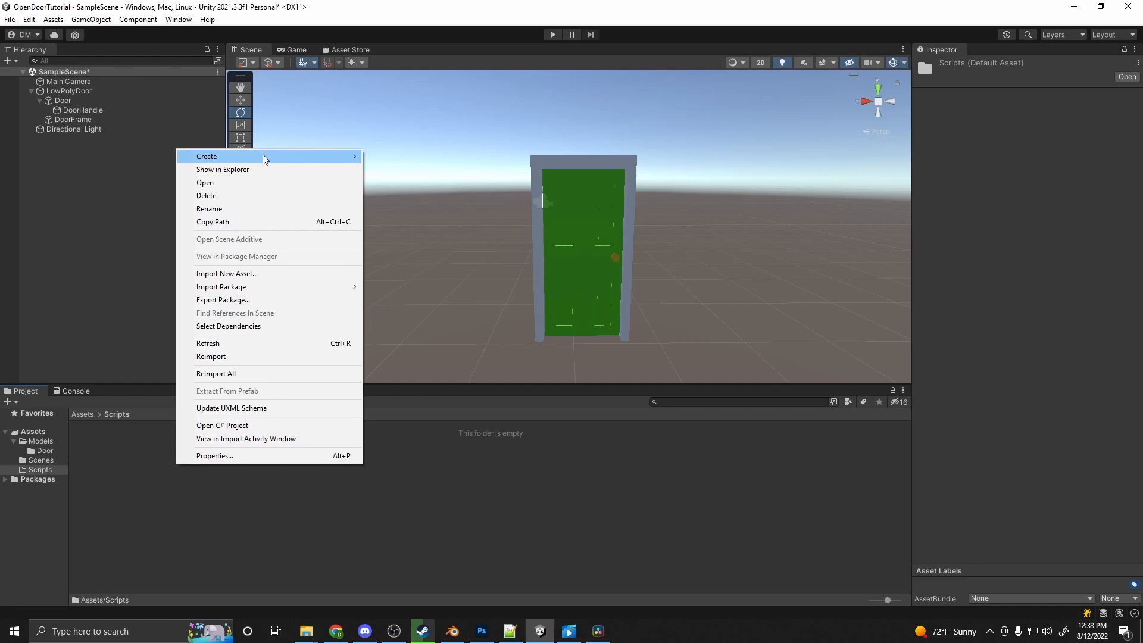
- Create a new C# script named DoorController in the Scripts folder
left_click(206, 156)
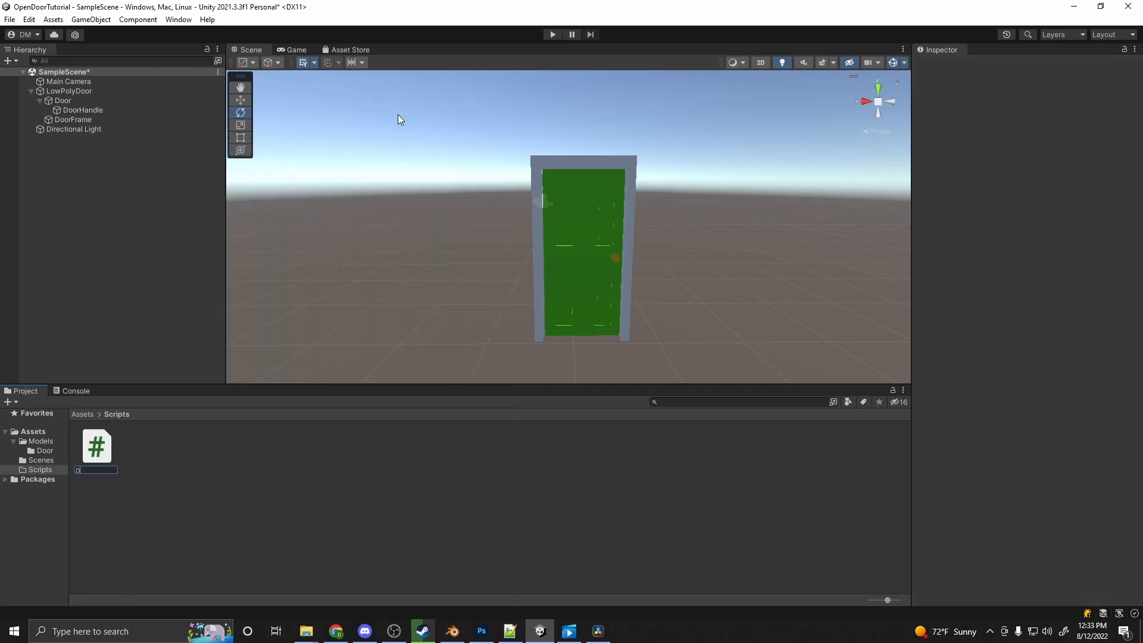
type("DoorController")
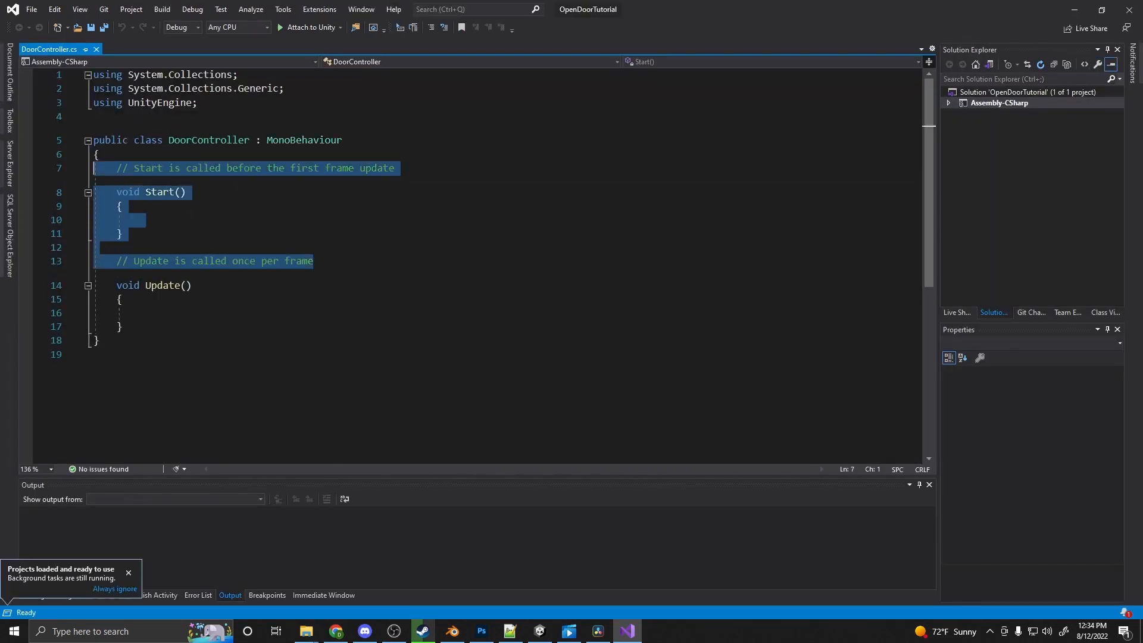
- Remove the Start method and declare a public GameObject door field
key("Delete")
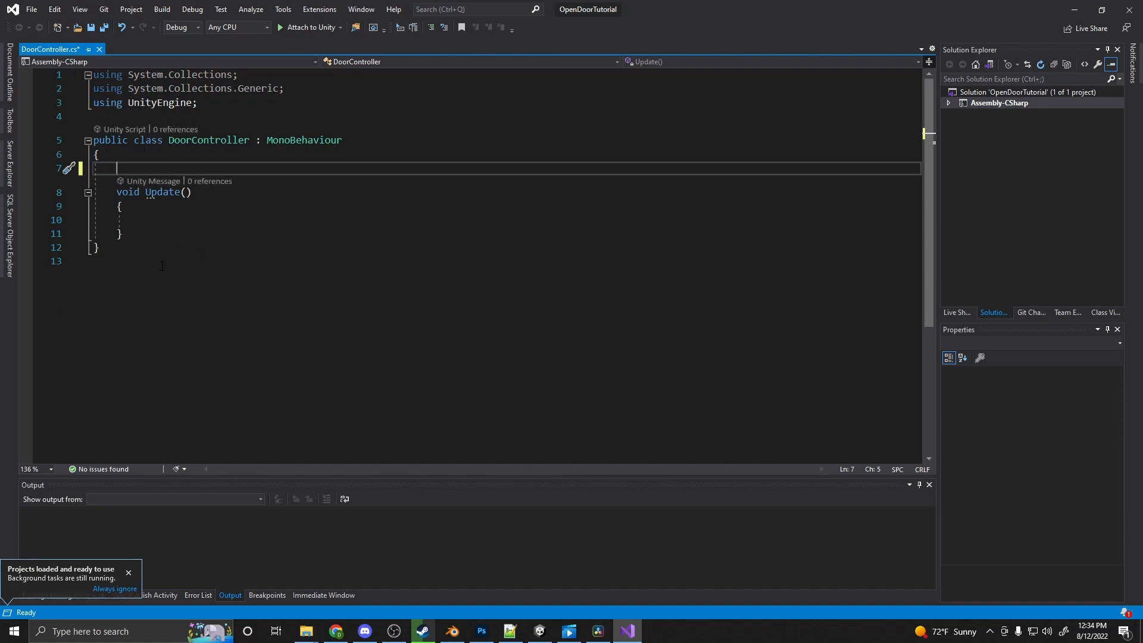
type("public glame")
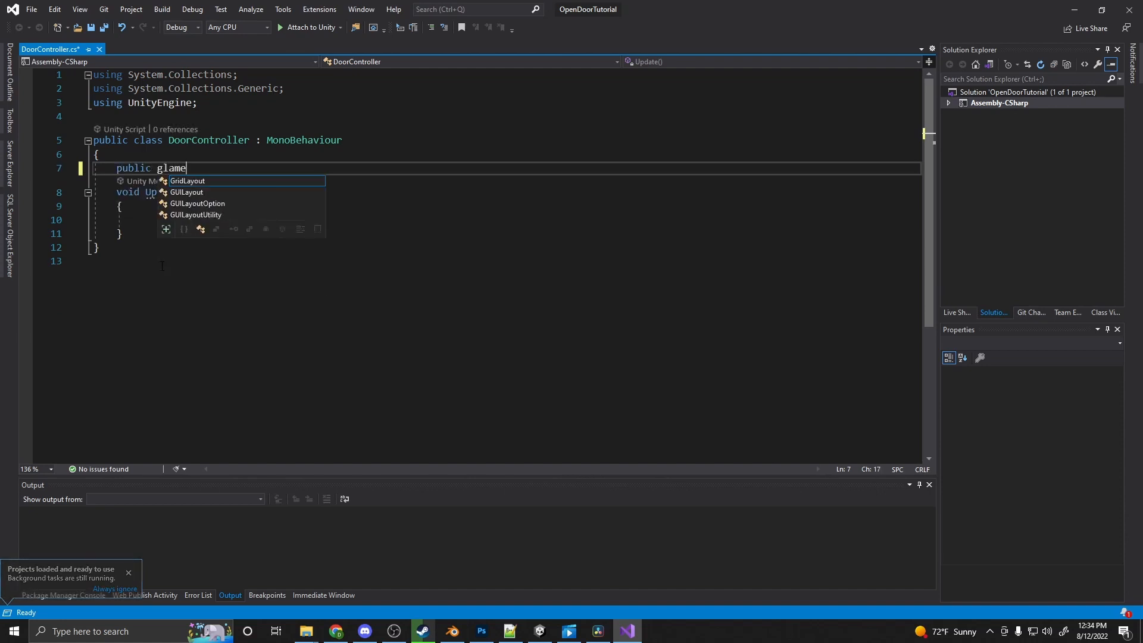
type("GameObject")
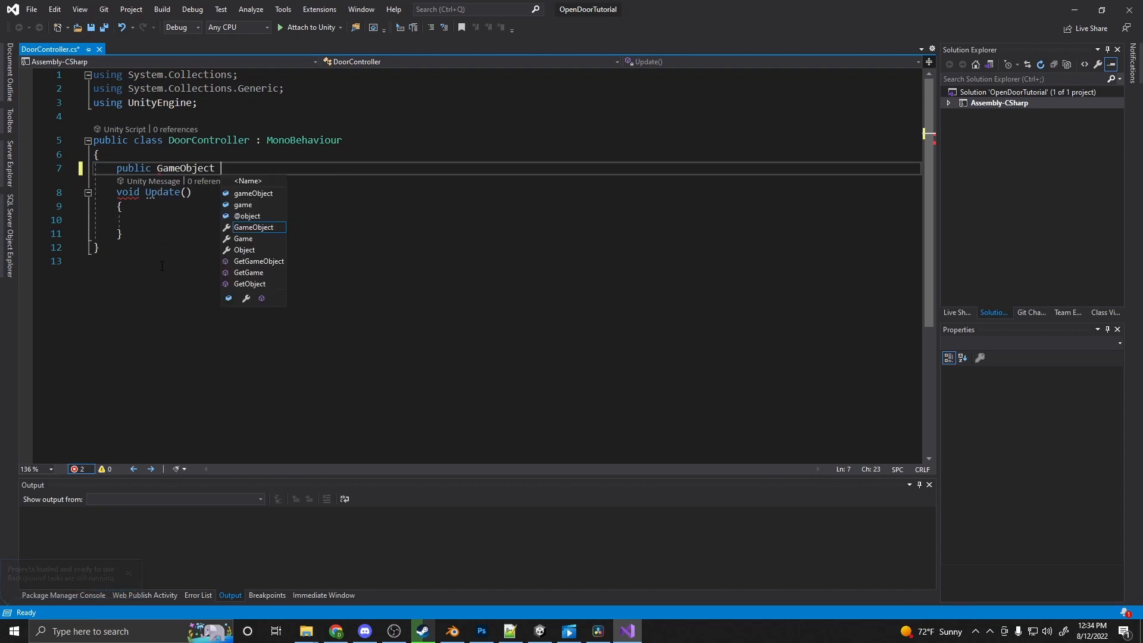
type("door;")
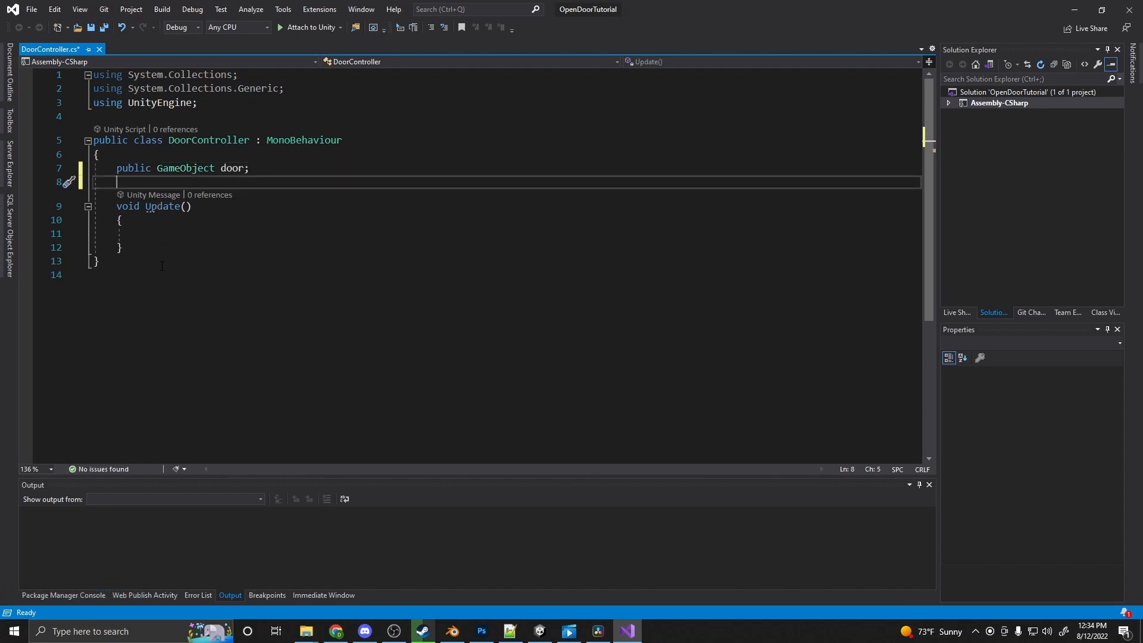
- Declare public float openRot, closeRot, speed fields and a public bool opening
type("p")
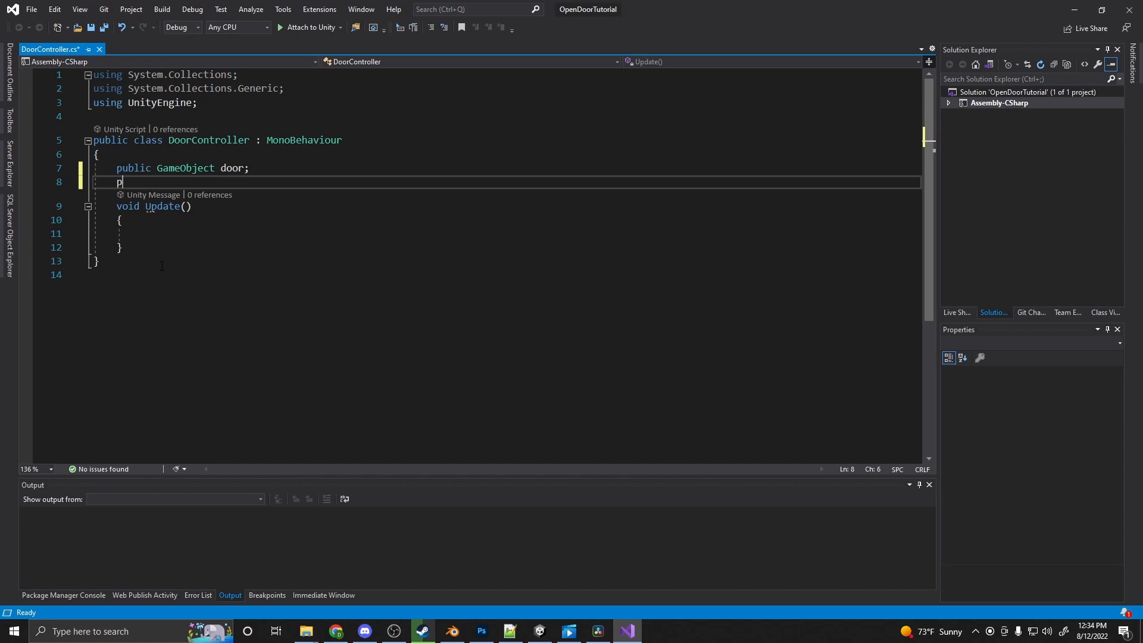
type("ublic float")
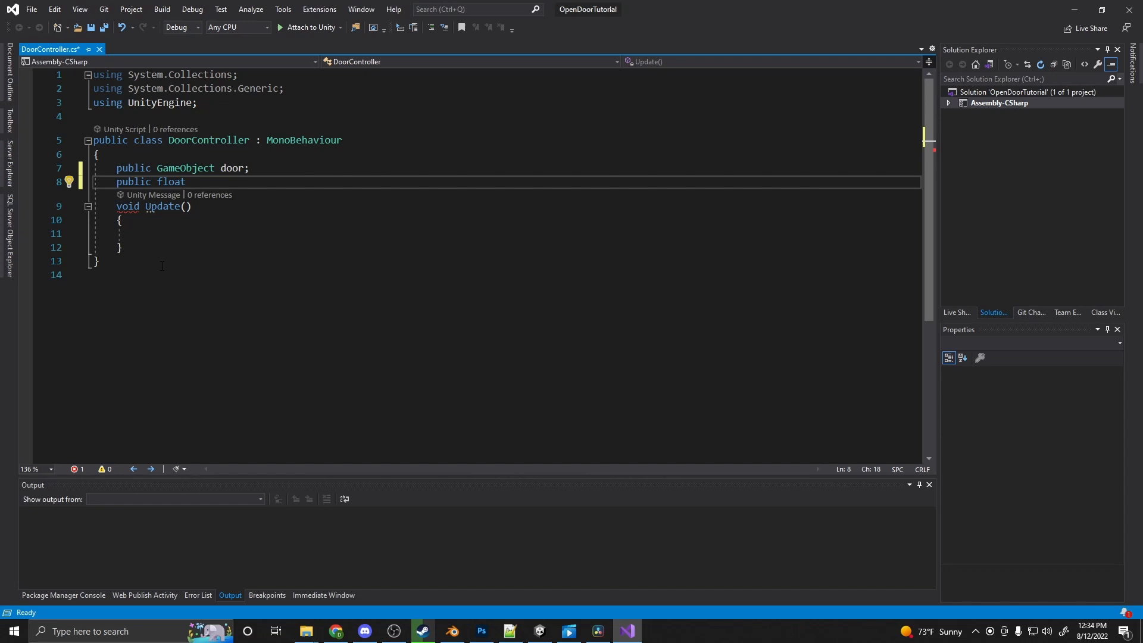
type("openRot")
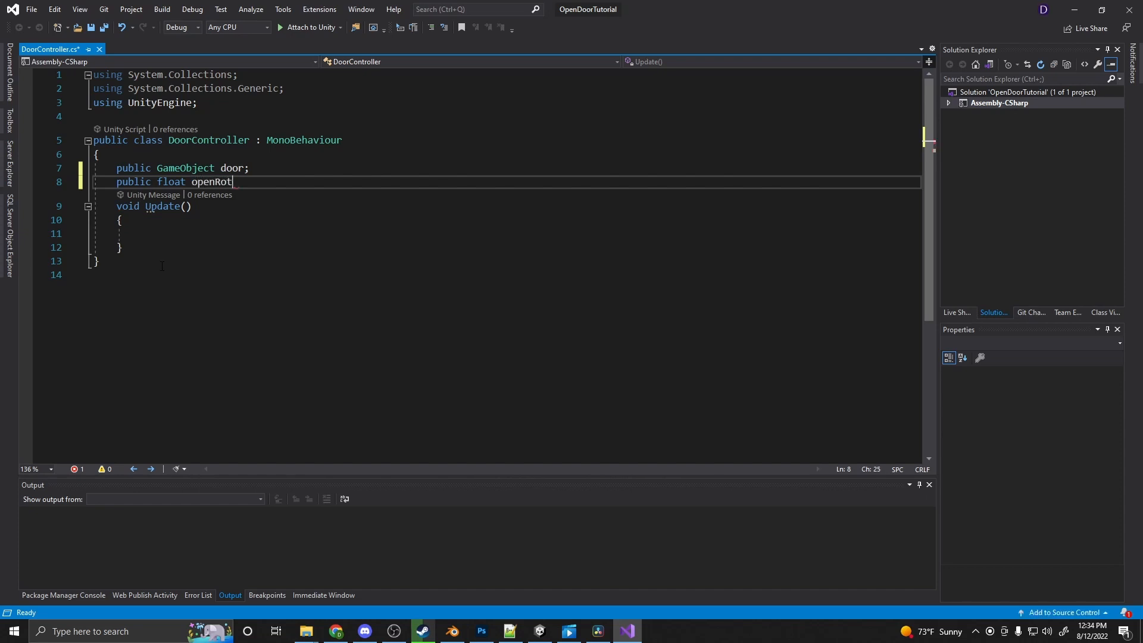
type(";")
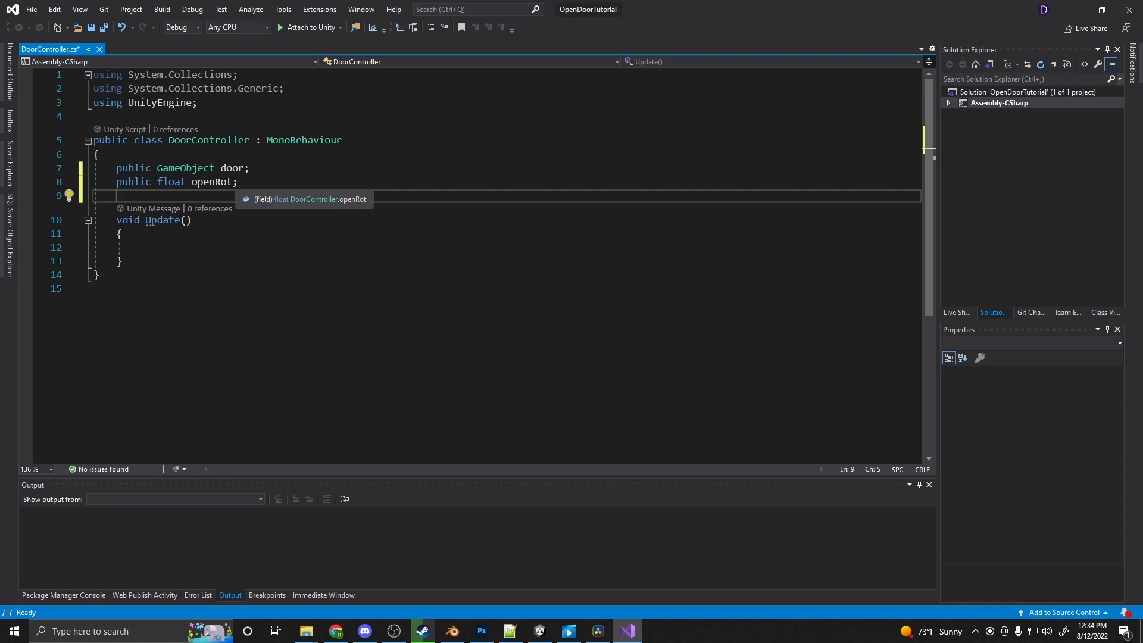
type(", closeRot,")
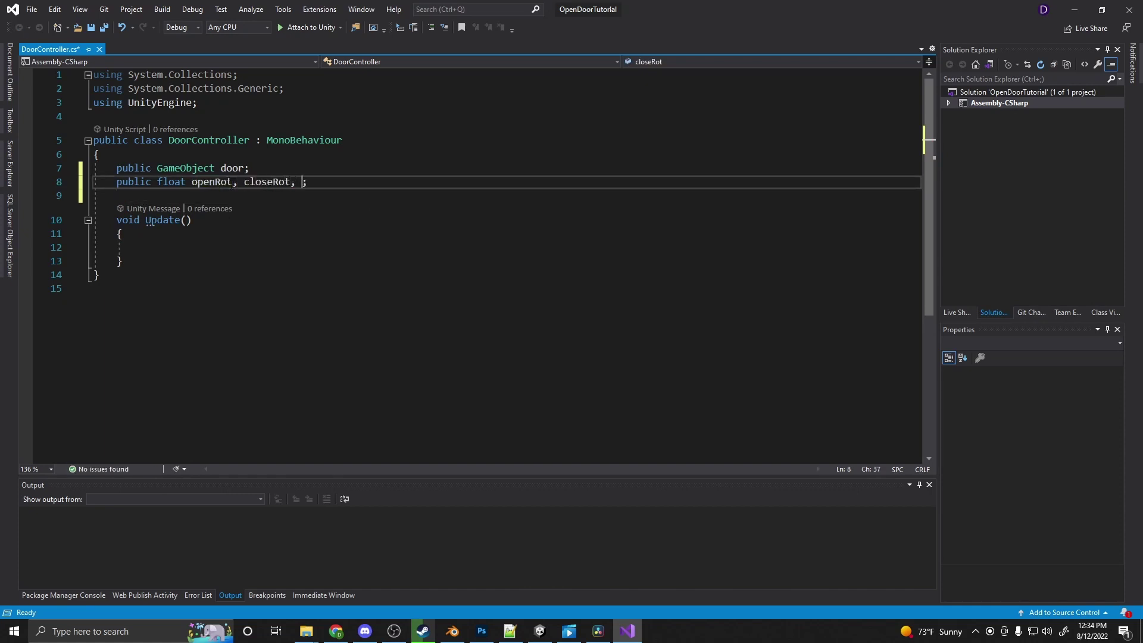
type("speed")
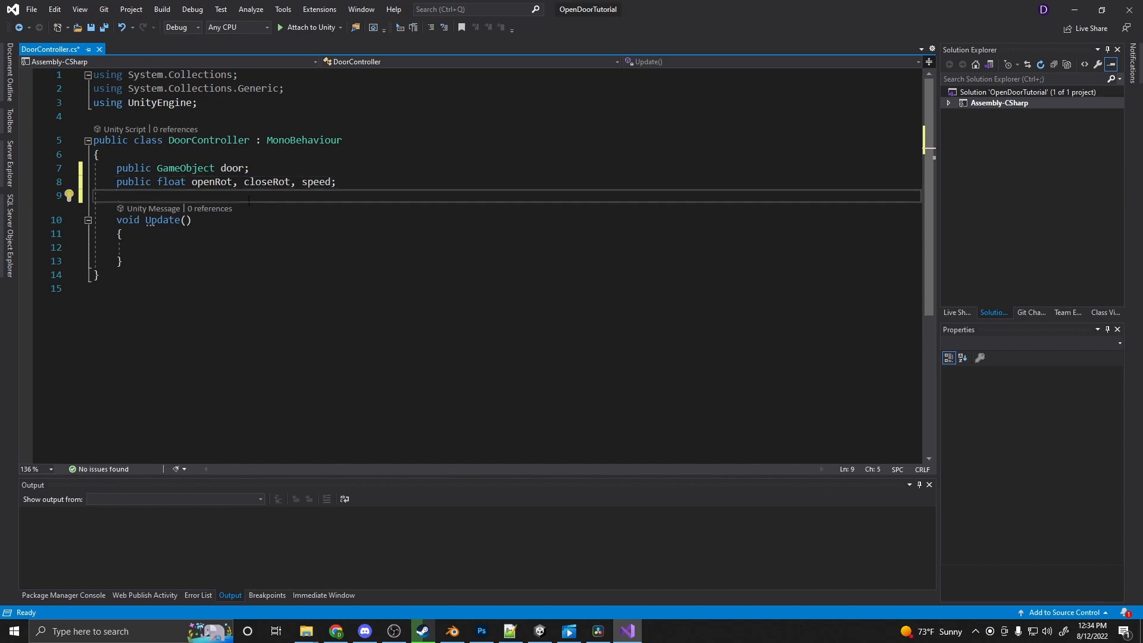
type("public bool")
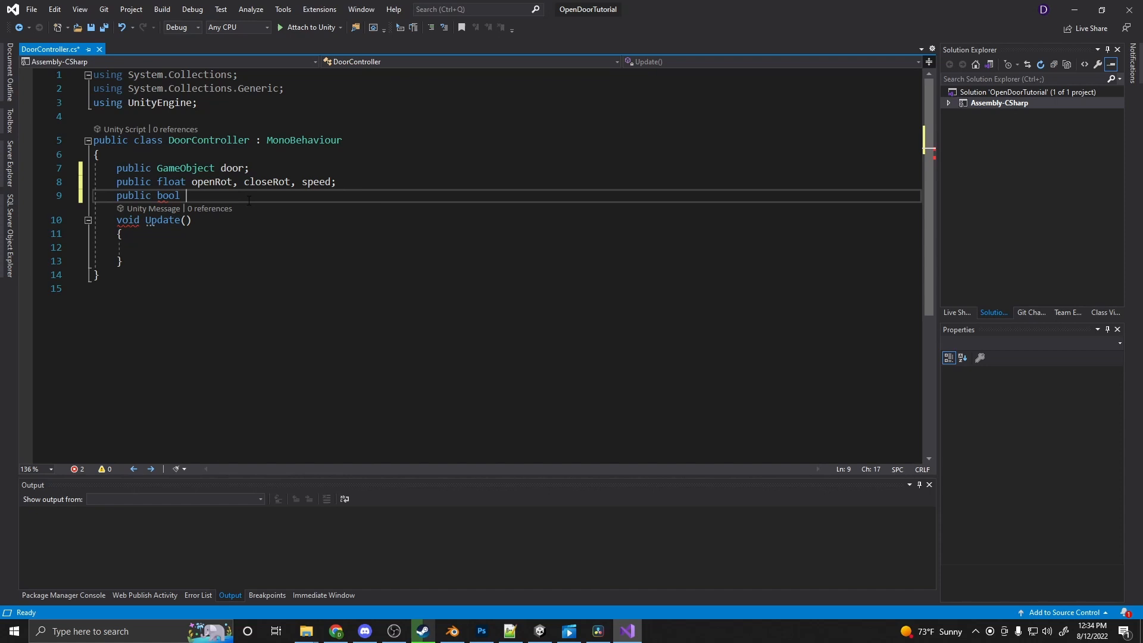
type("open")
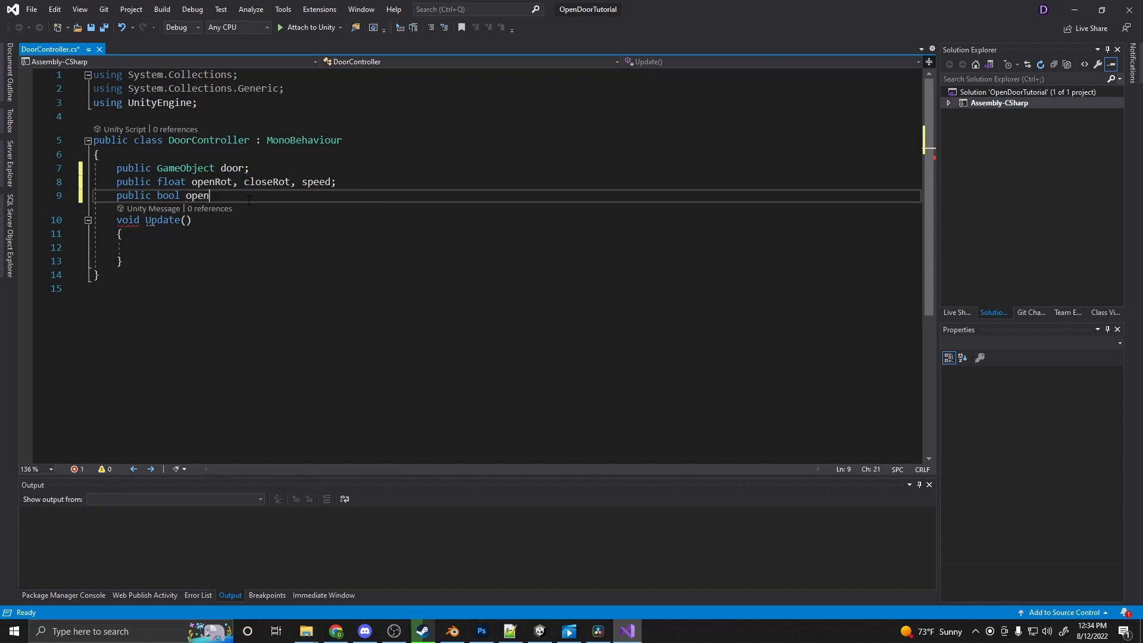
type("ing;")
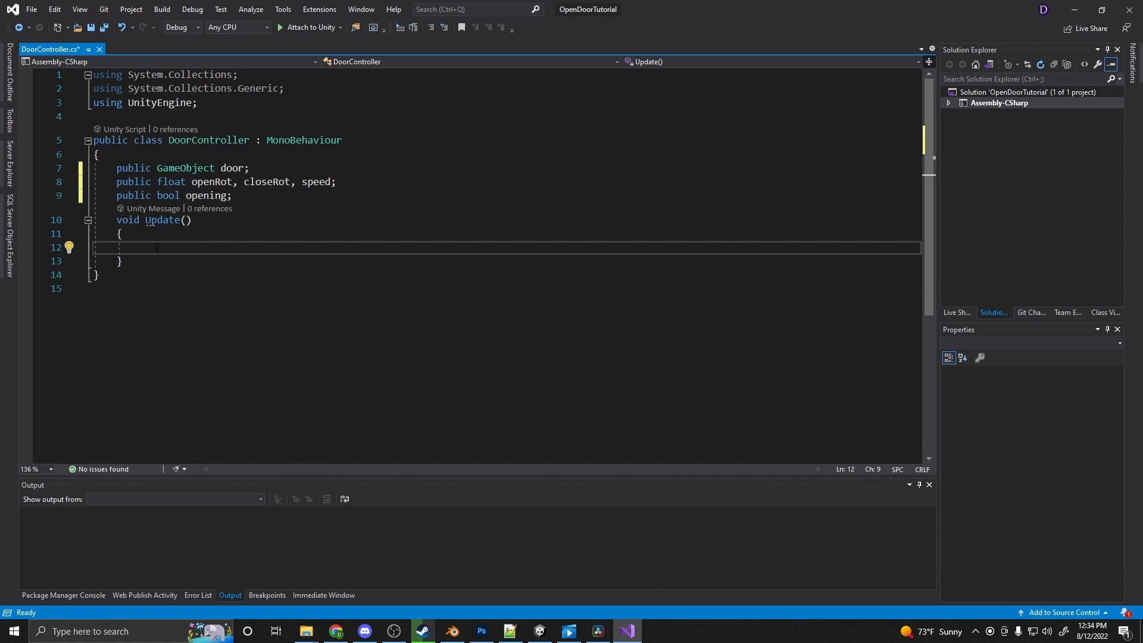
- Store door.transform.localEulerAngles in a Vector3 currentRot inside Update
type("Vector3")
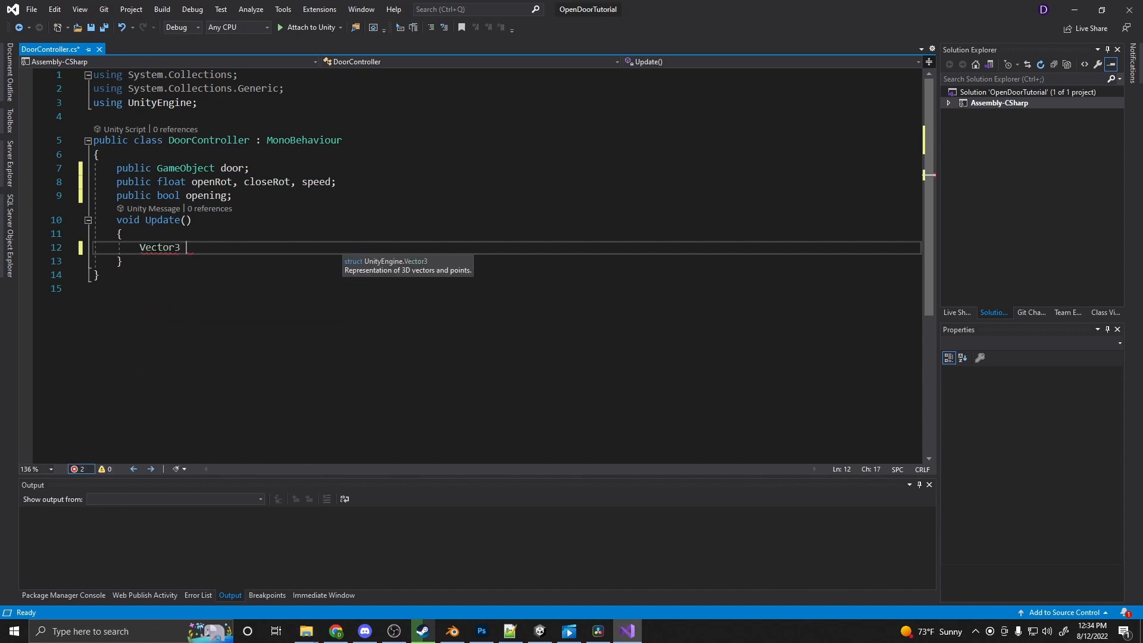
type("currentR")
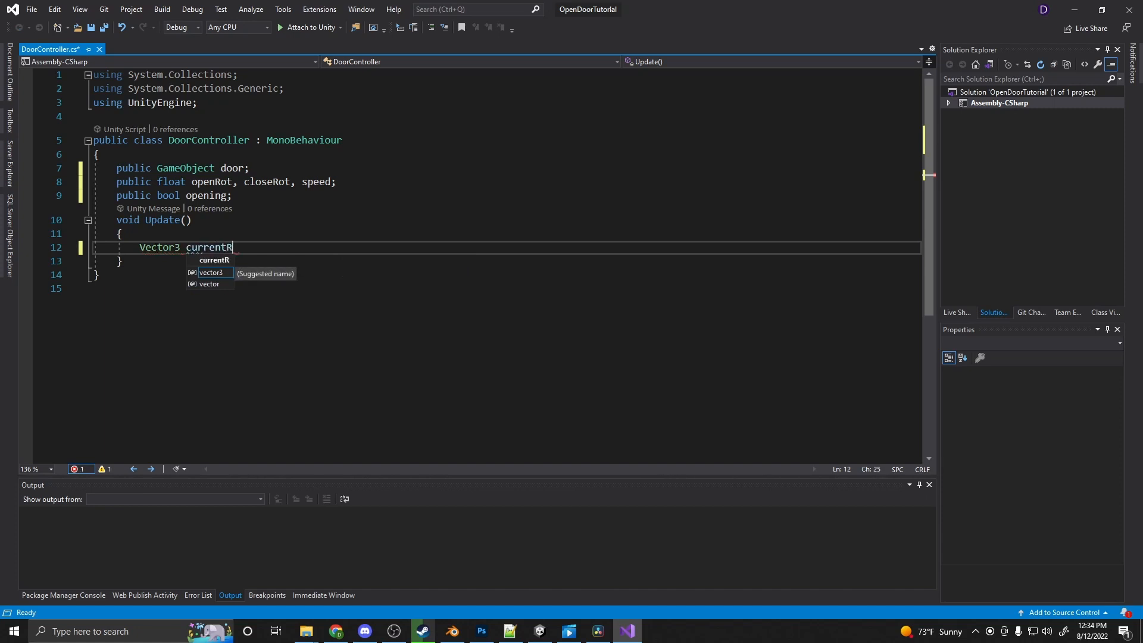
type("ot =")
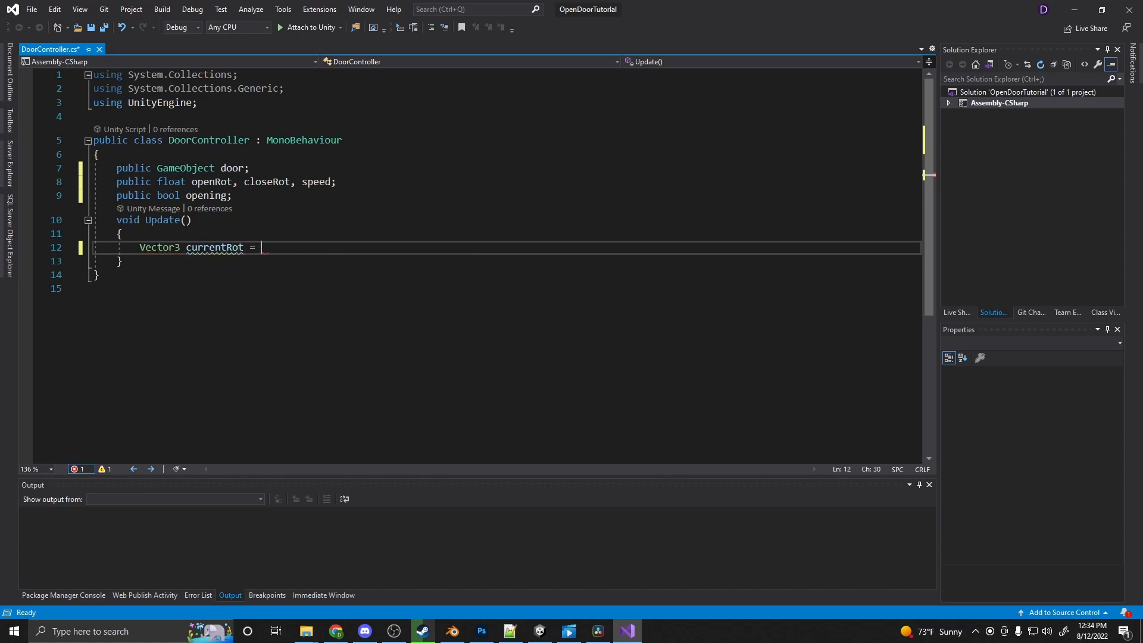
type("door.transform.")
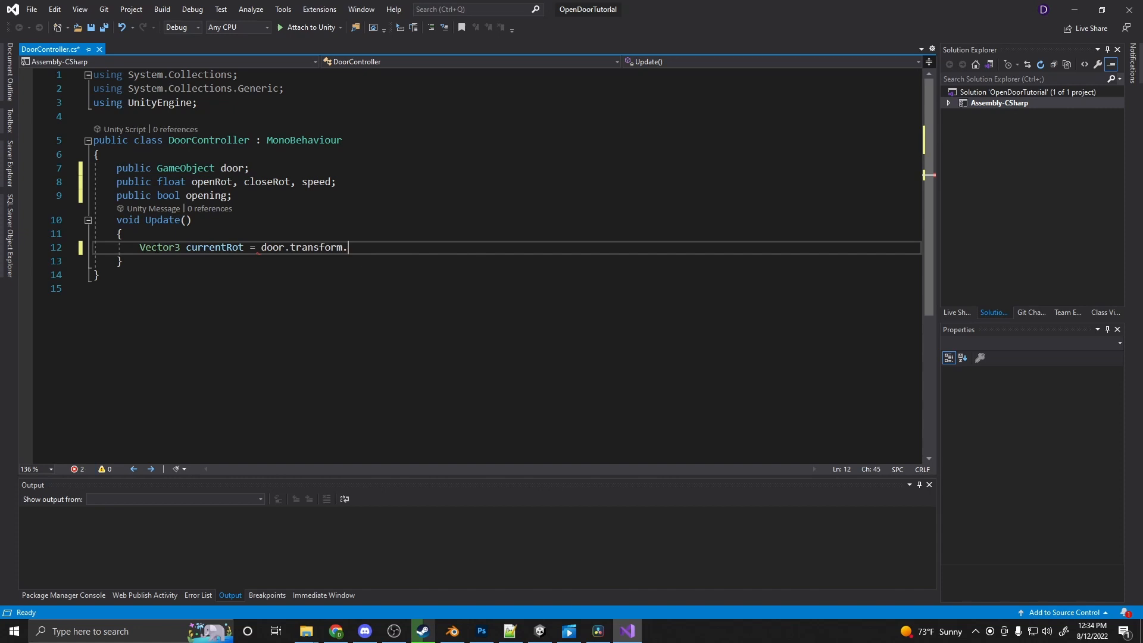
type("localEulerAngles;")
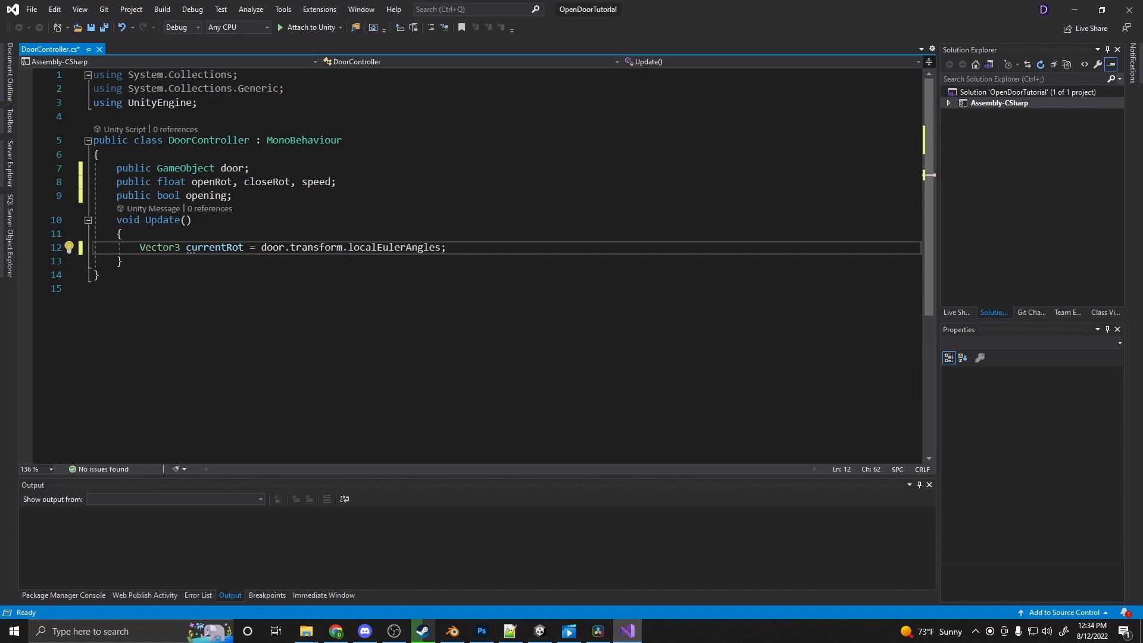
- Add if(opening) and if(currentRot.y < openRot) checks and begin a door.transform statement
type("i")
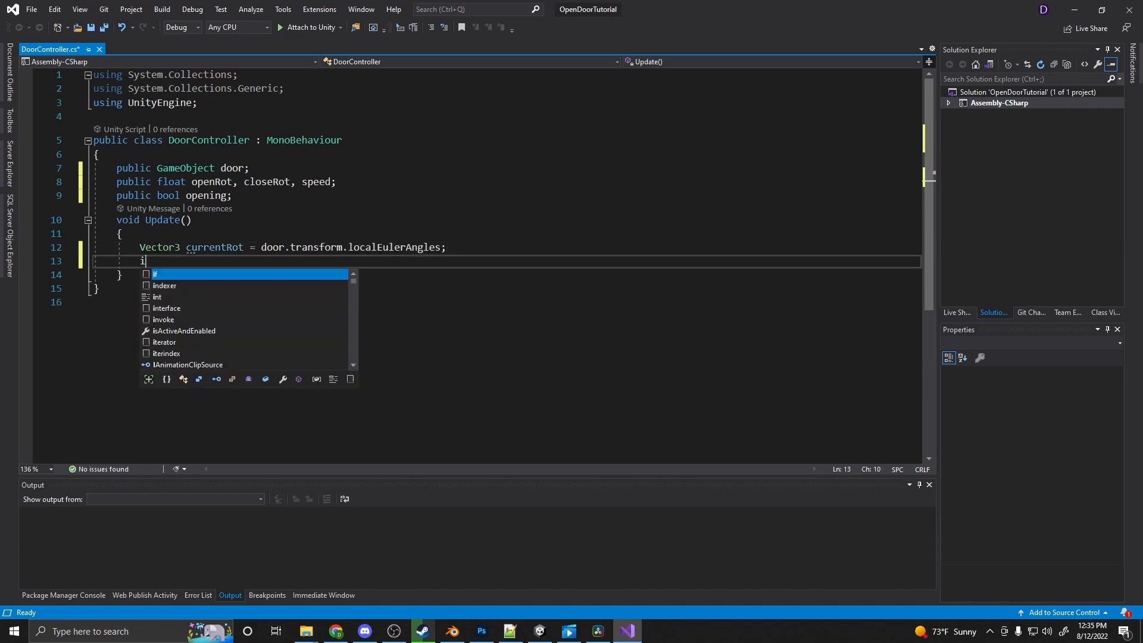
type("f(opening)")
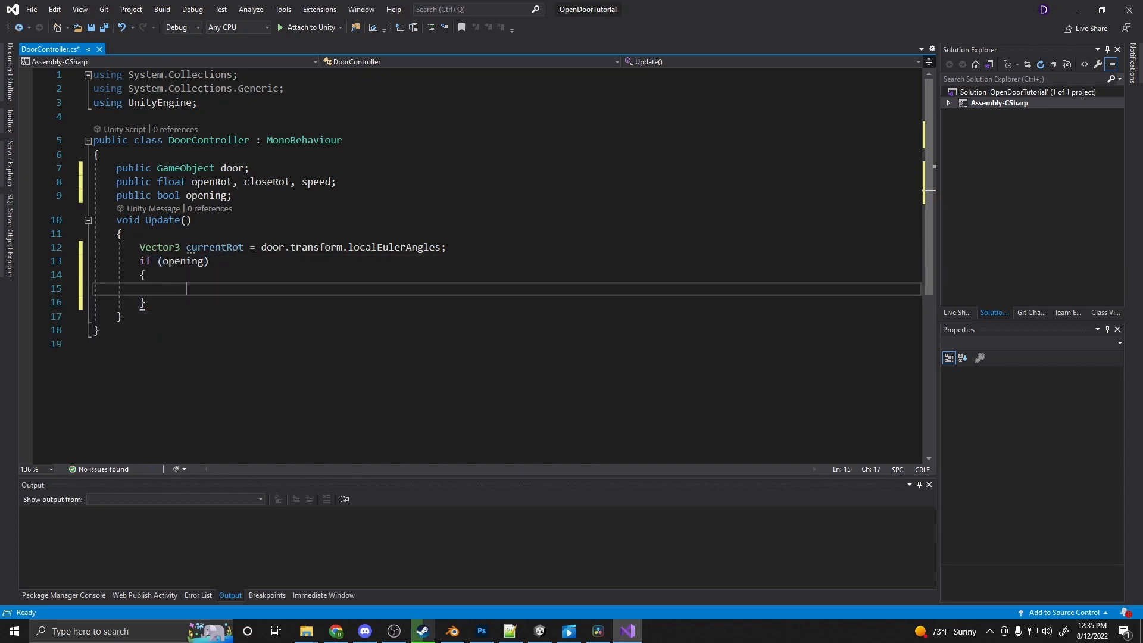
type("if(curr")
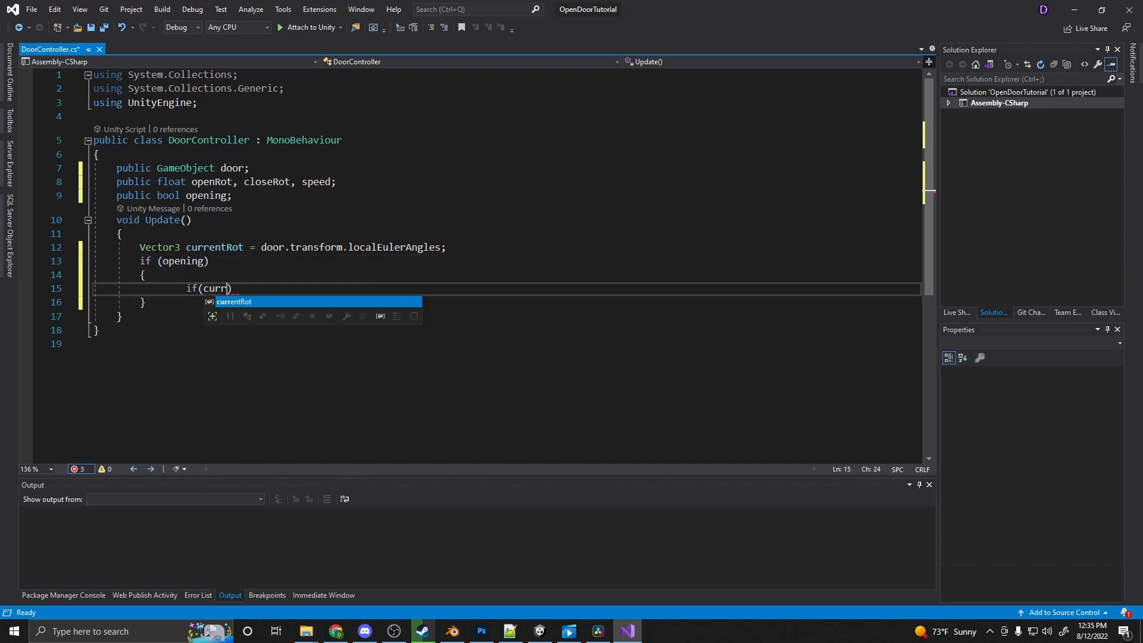
type("entRot.y < openRot")
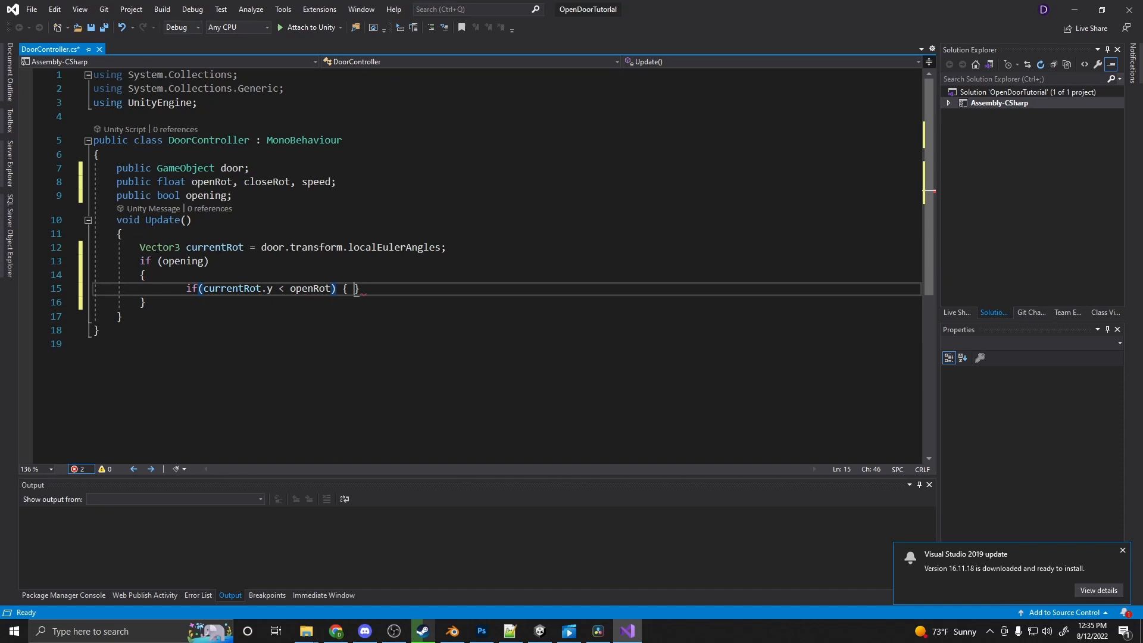
type("do")
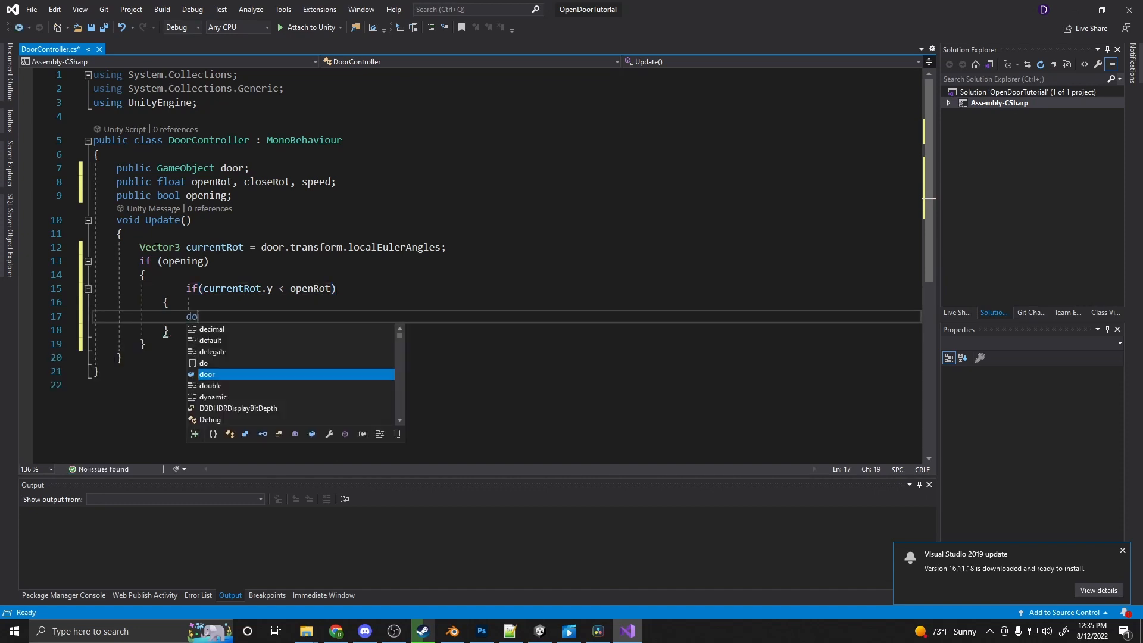
type("door.transform.")
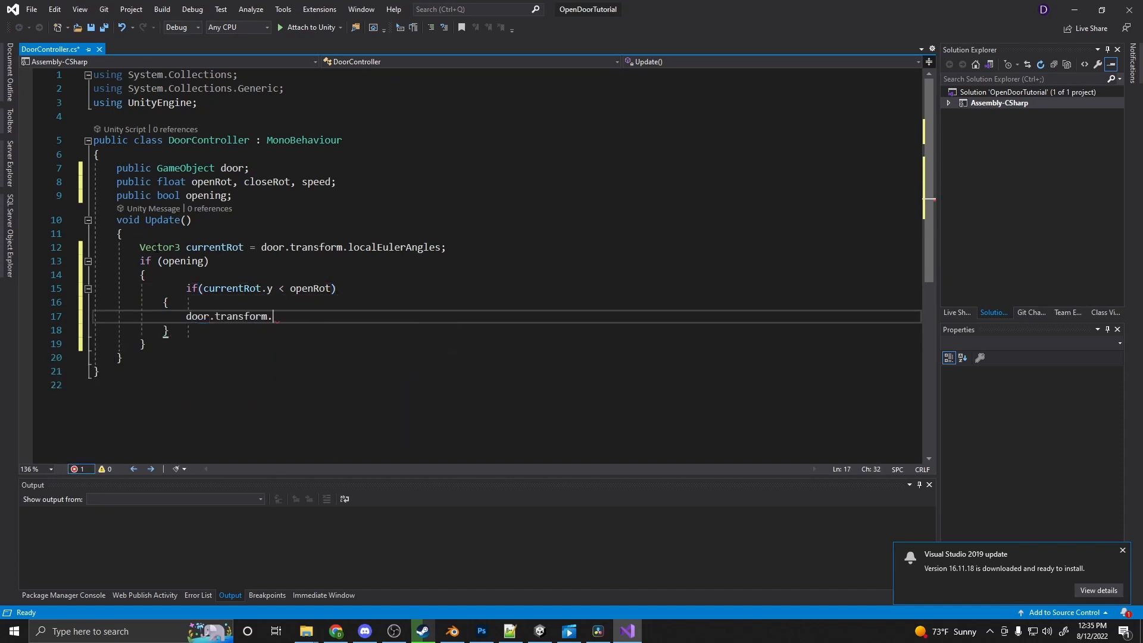
- Assign localEulerAngles from Vector3.Lerp starting at currentRot toward a new Vector3
type("localEulerAngles =")
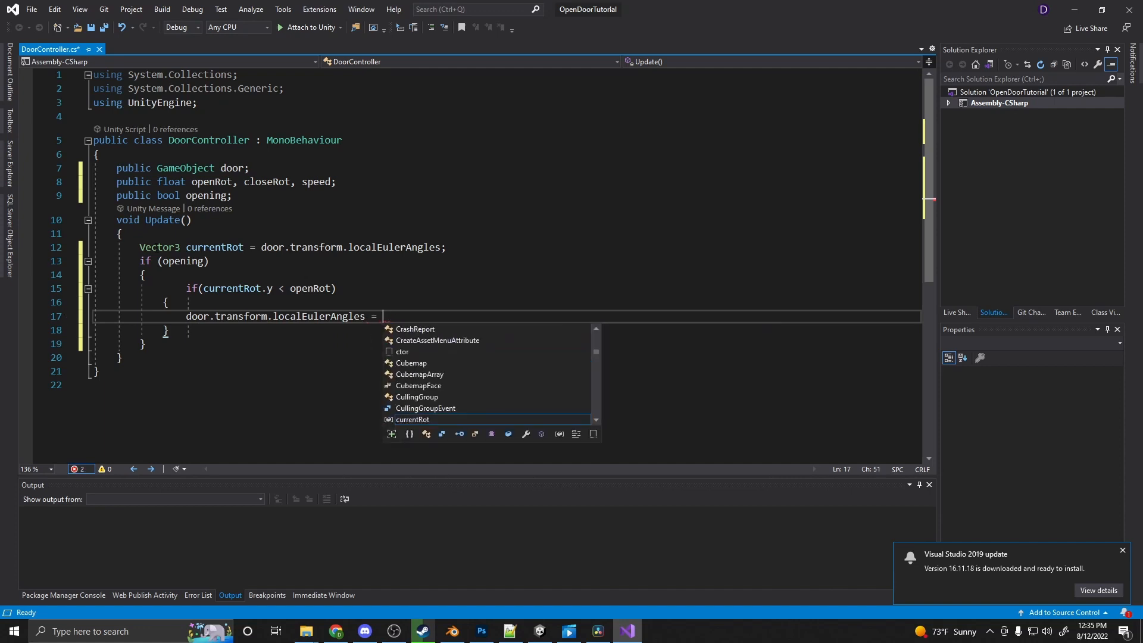
type("Vector3.le")
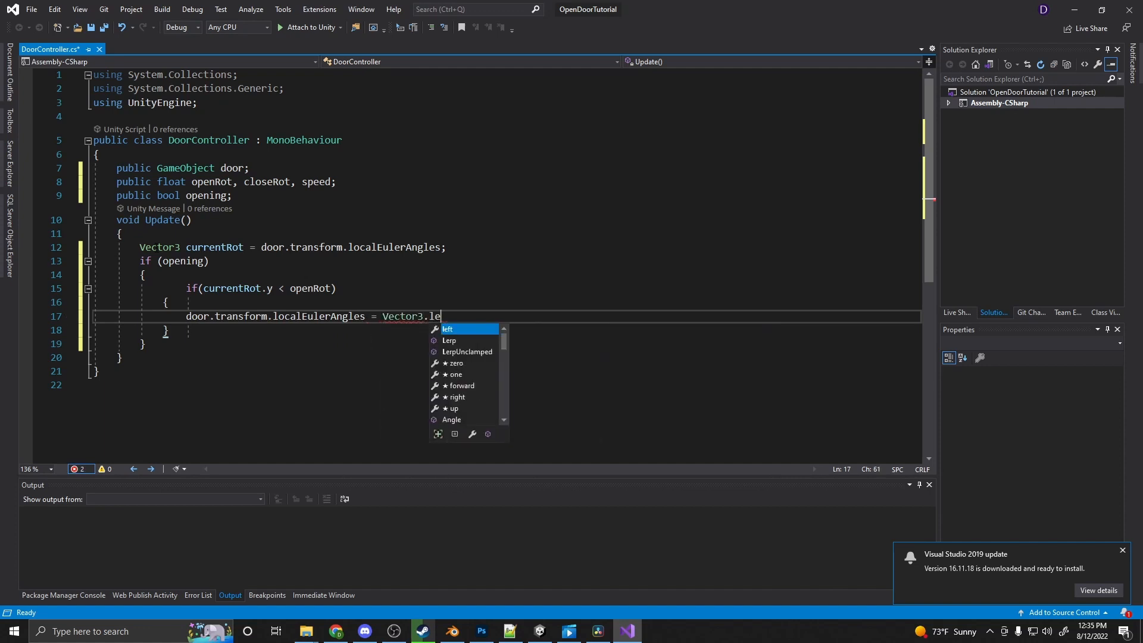
type("r")
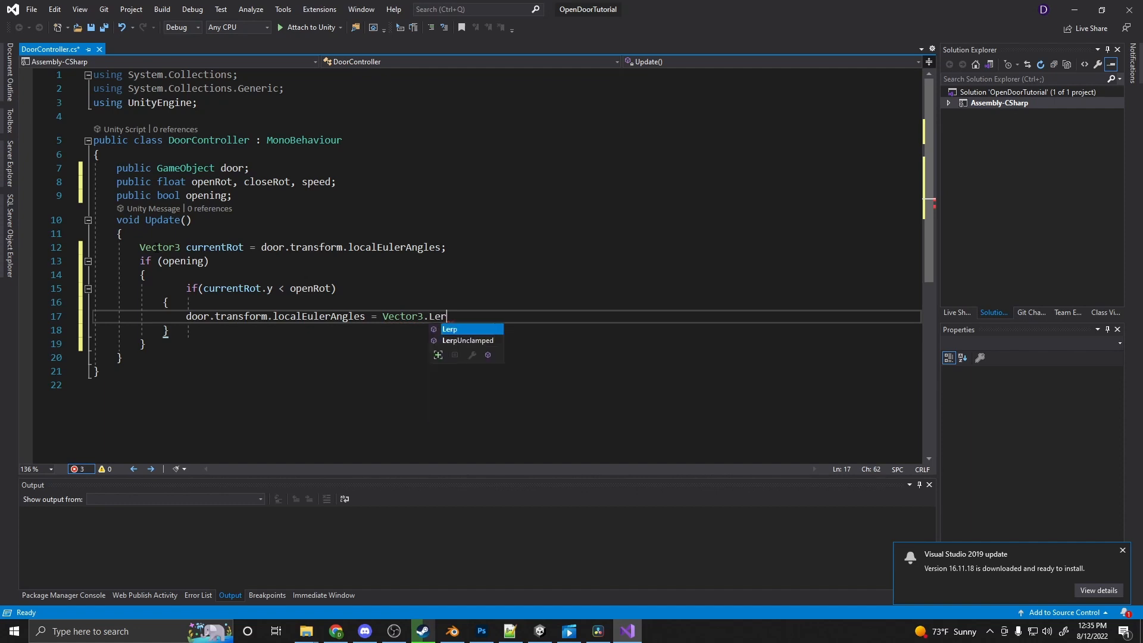
type("(r")
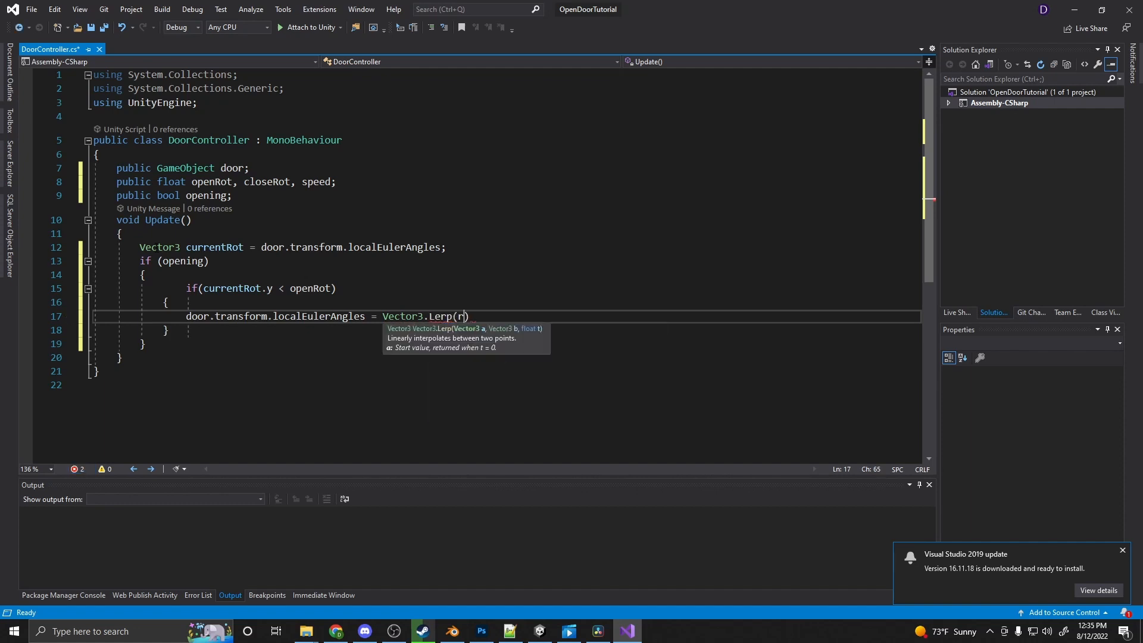
type("currentRot,")
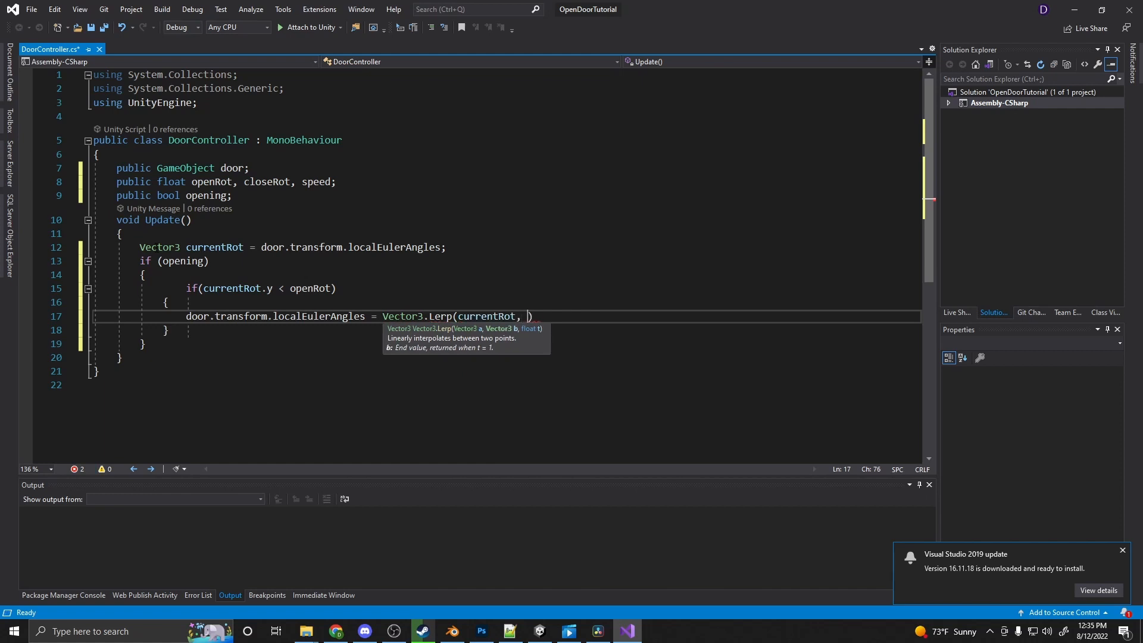
type("new vec")
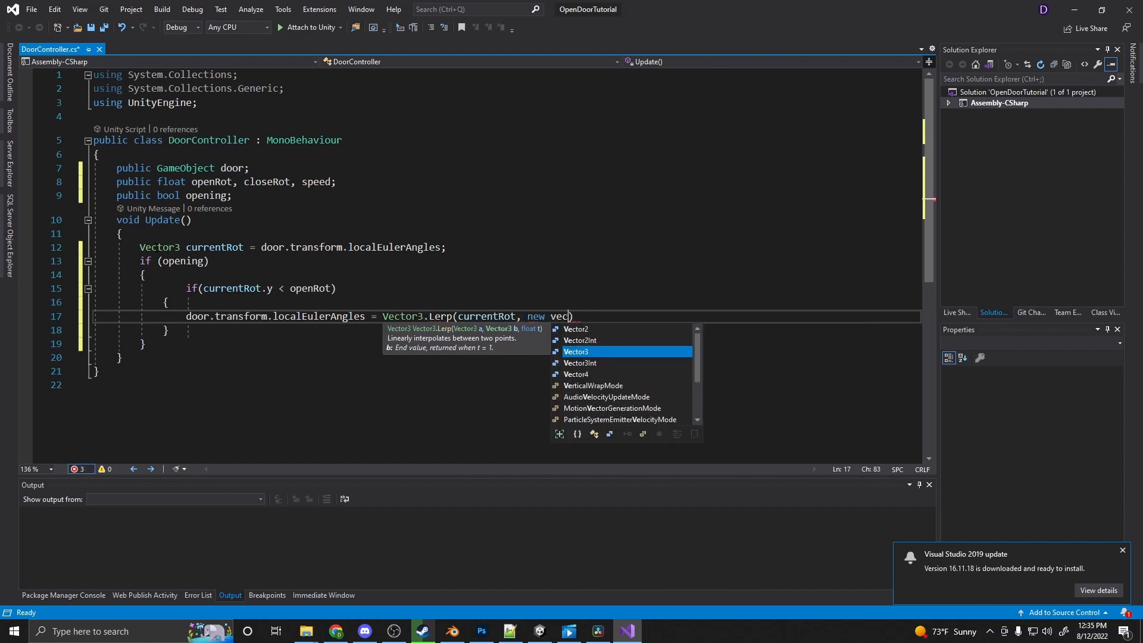
type("Vector3(")
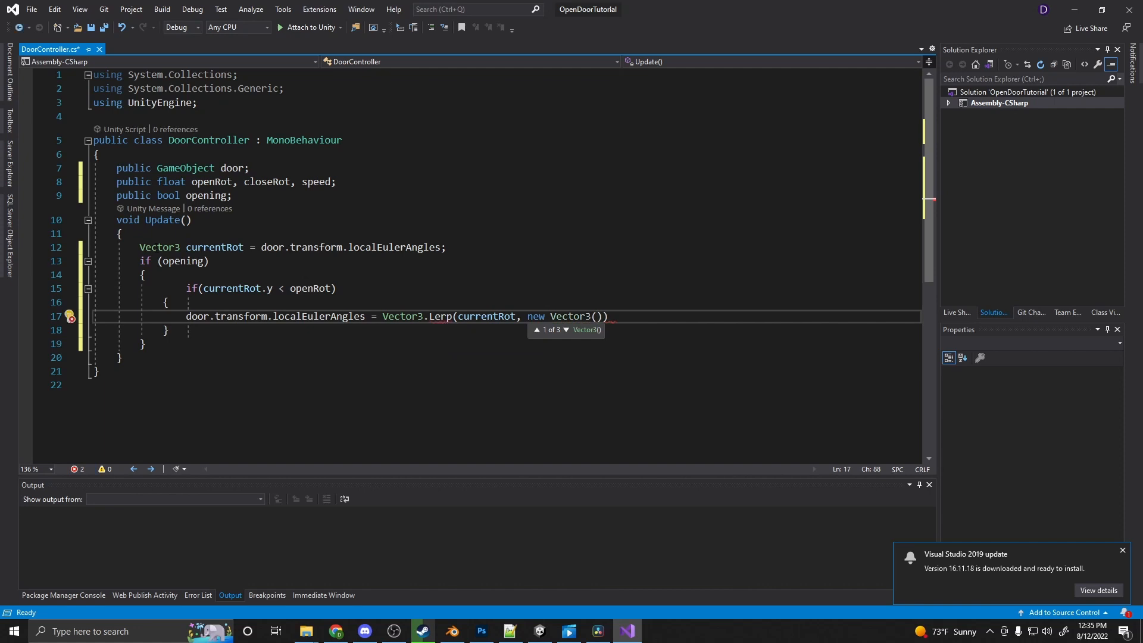
type("currentRot.x,")
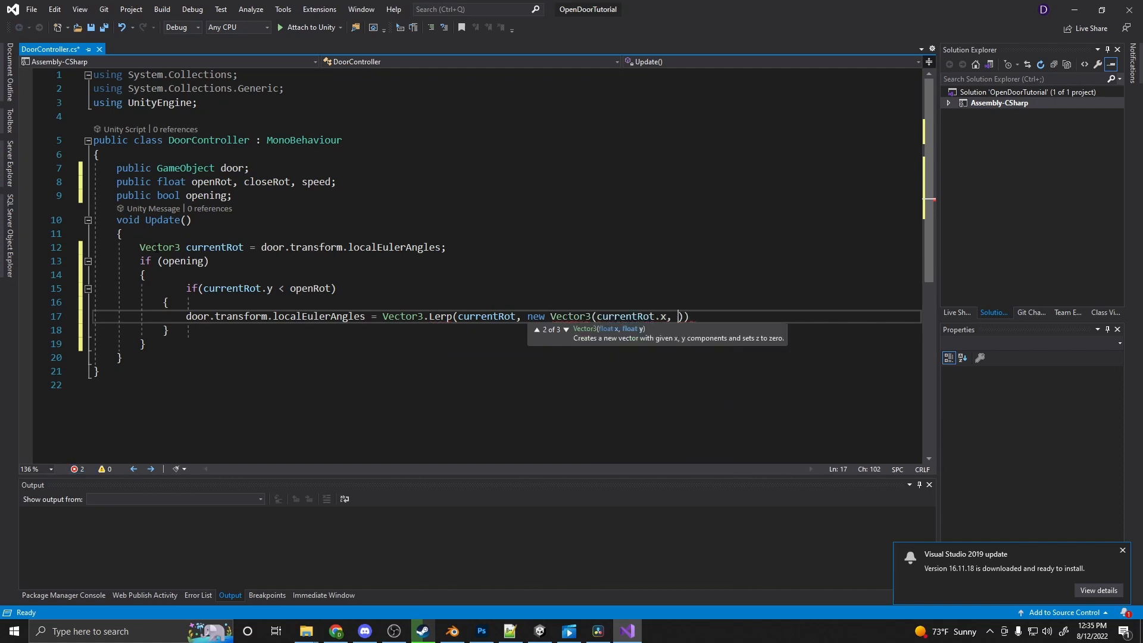
- Complete the Lerp target with openRot on y and currentRot.z, at speed * Time.deltaTime
type("openro")
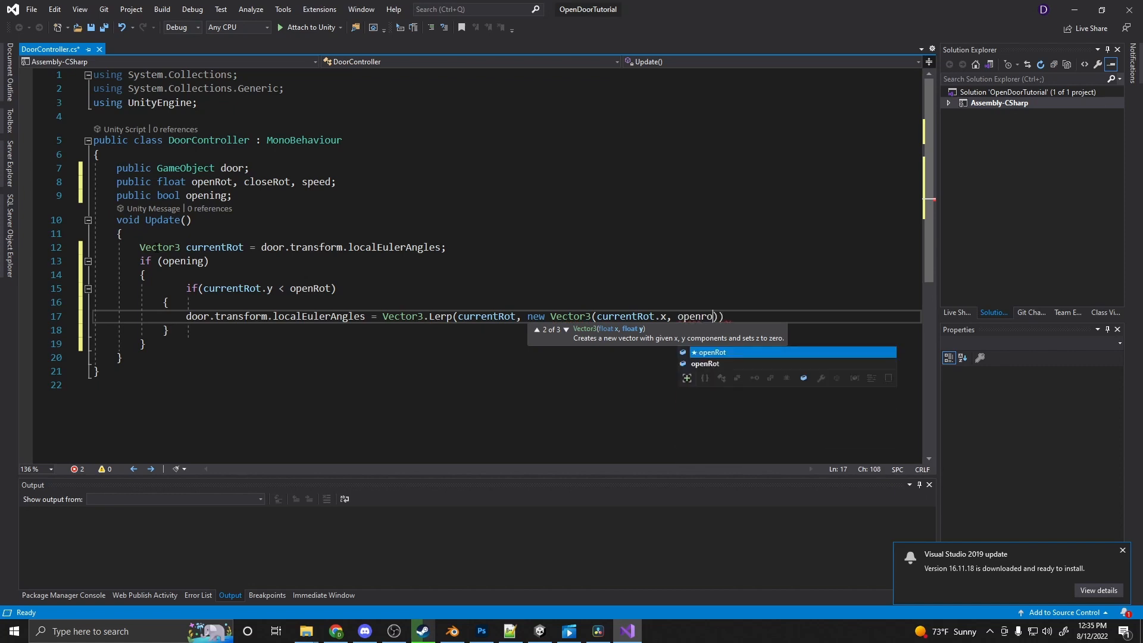
type("t,")
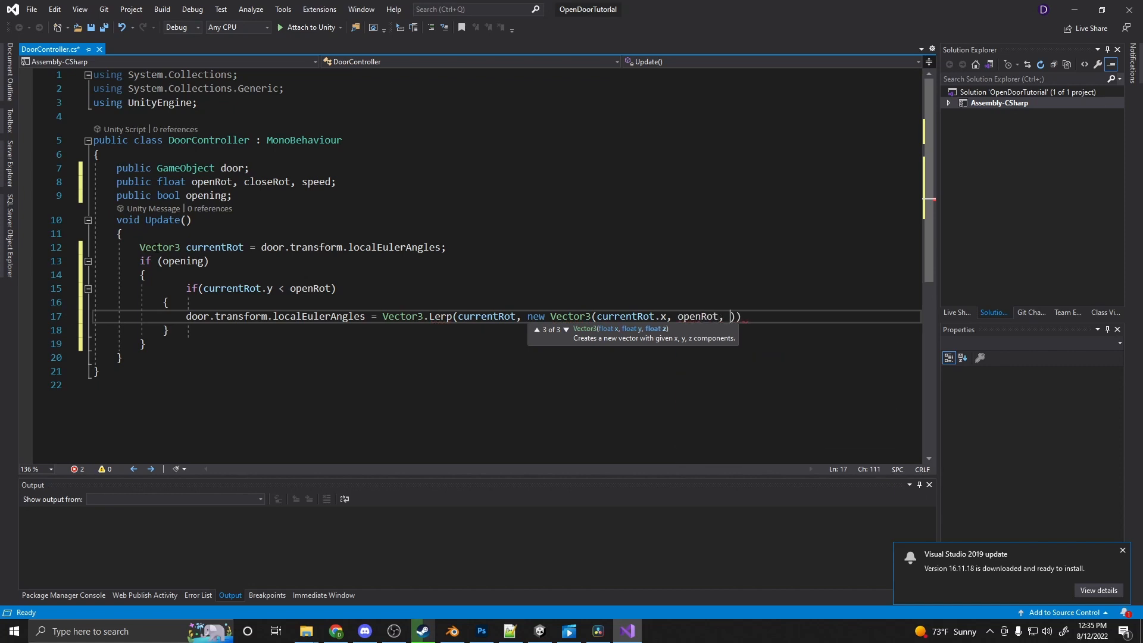
type("currentRot.z")
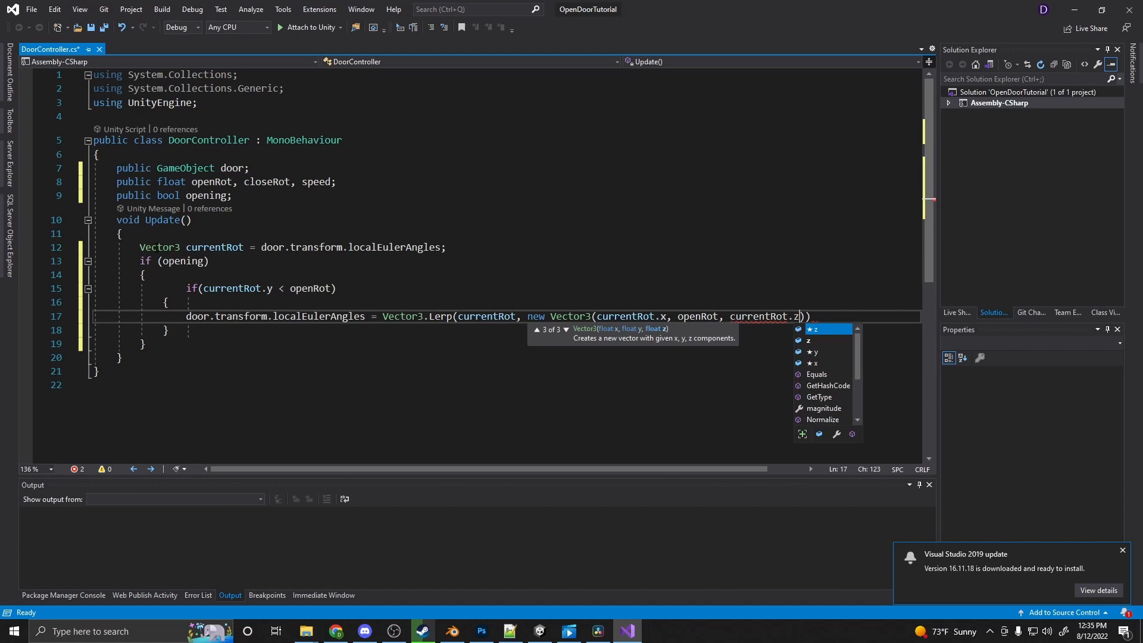
type(")")
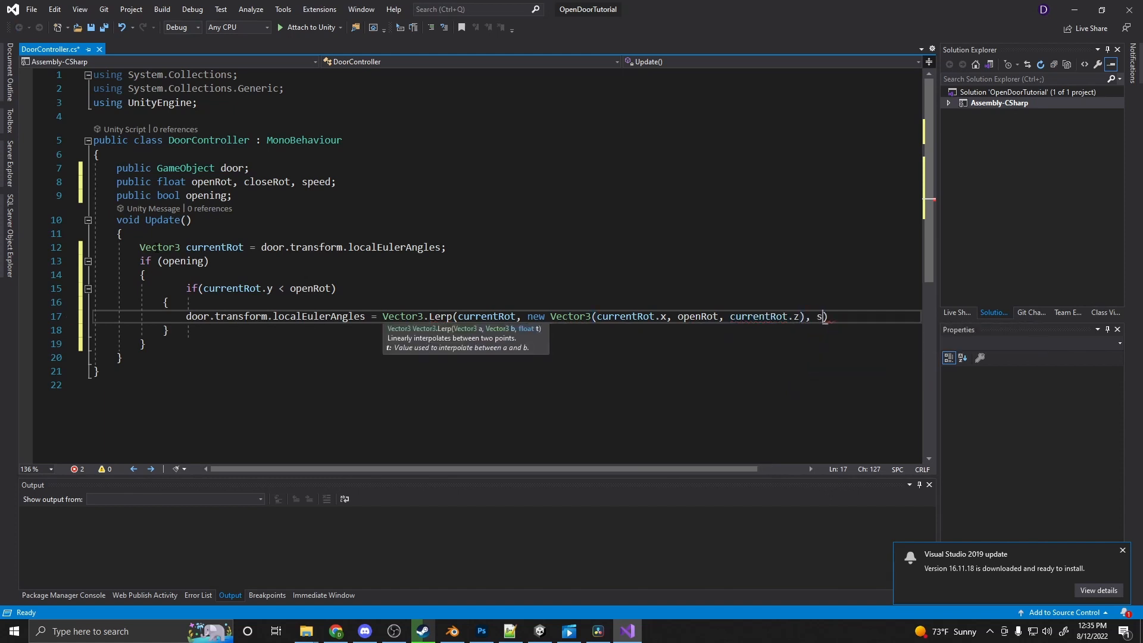
type("peed * times")
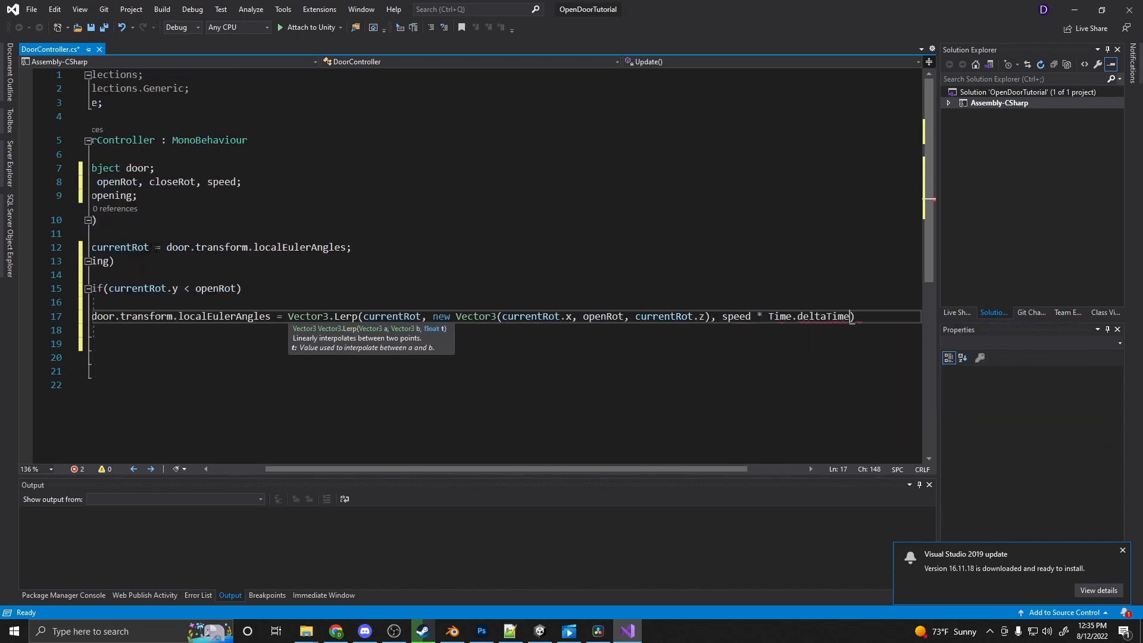
type(";")
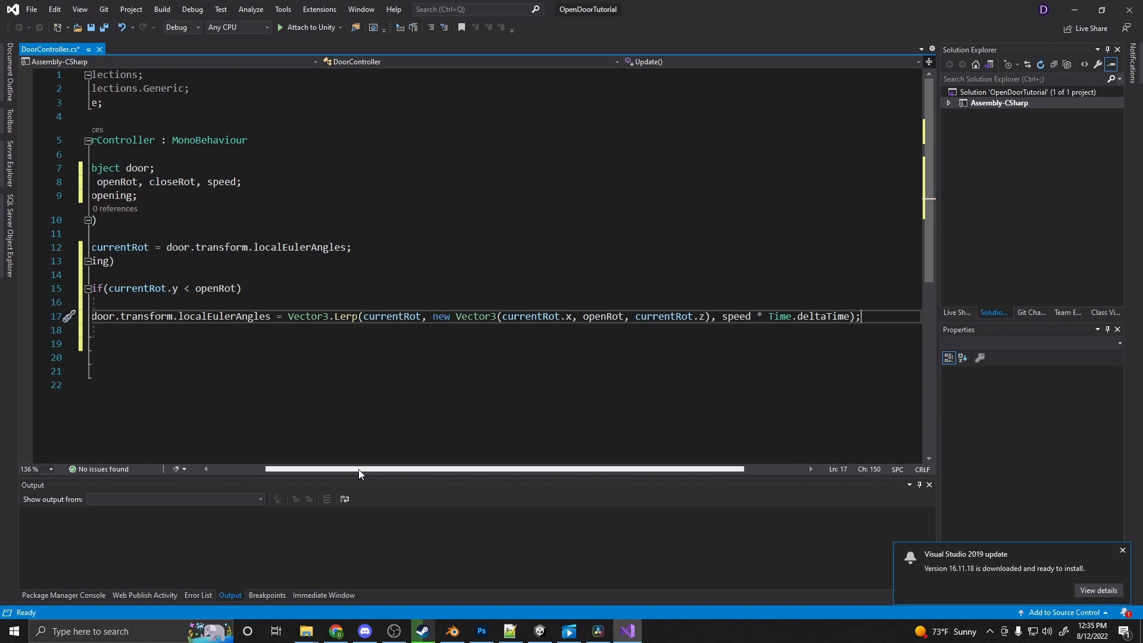
scroll("left", 3)
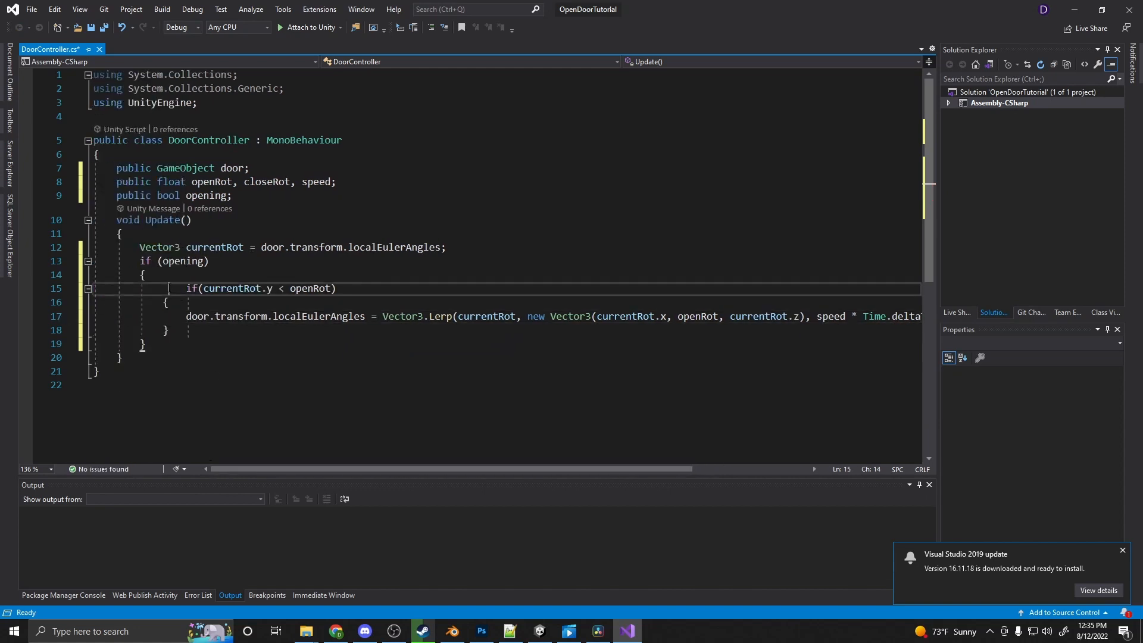
- Add an else branch reusing the block with a > closeRot check and closeRot Lerp target
key("ctrl+a")
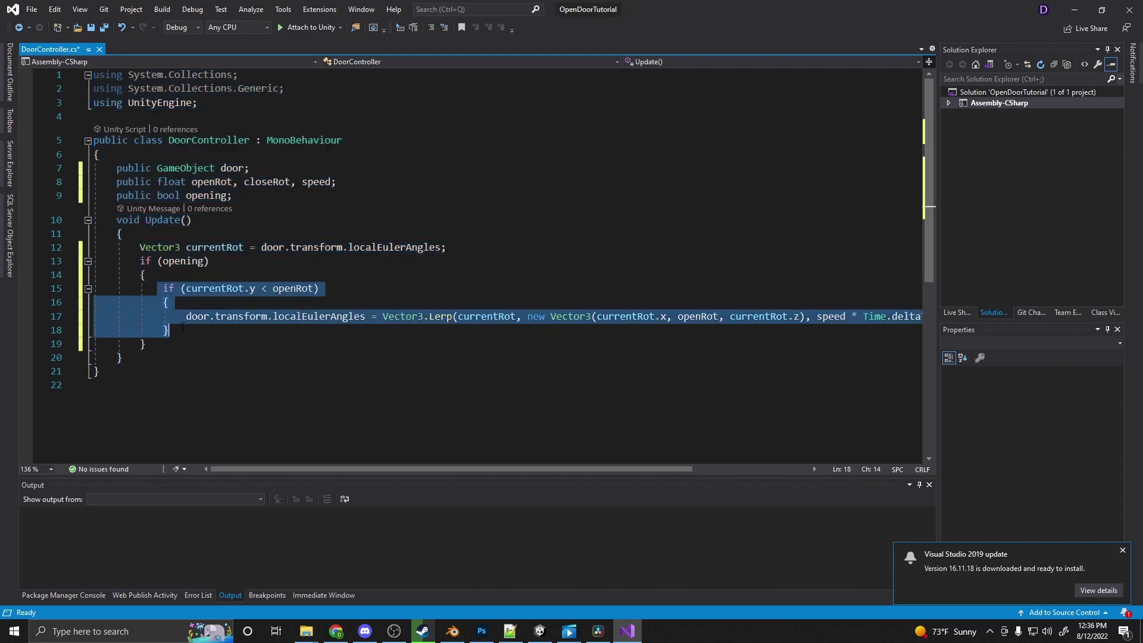
type("else")
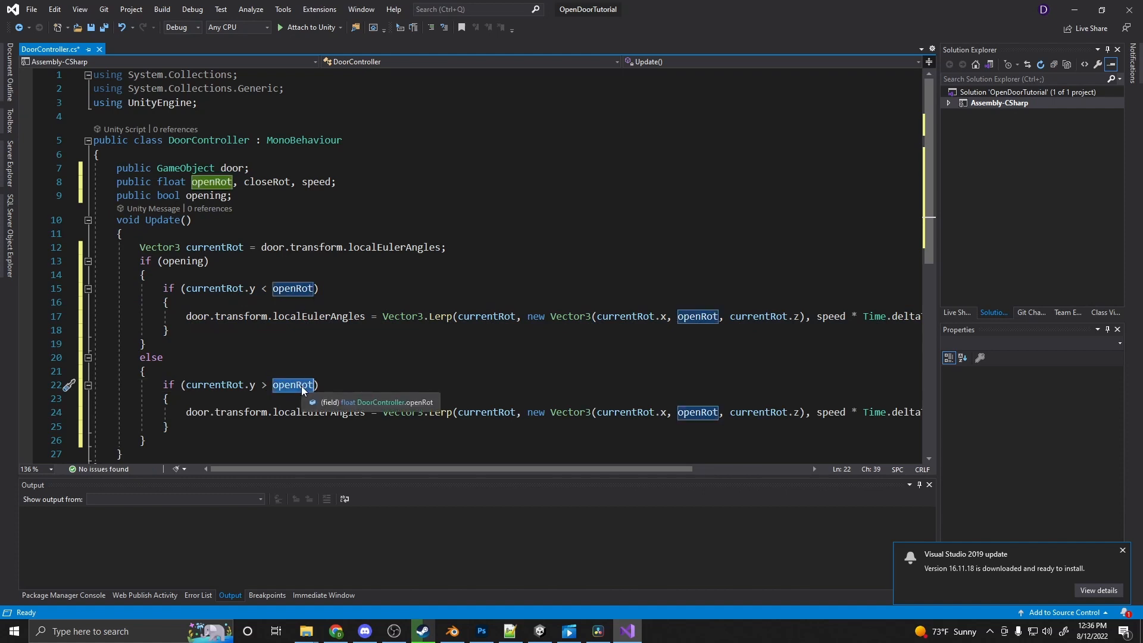
type("closeRot")
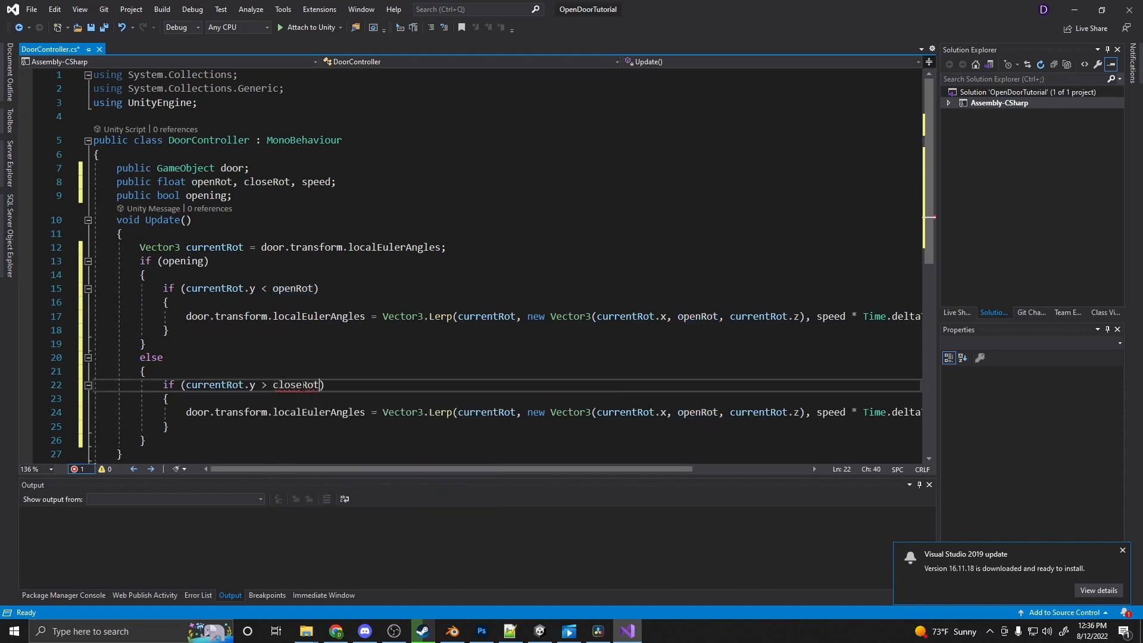
type("clo")
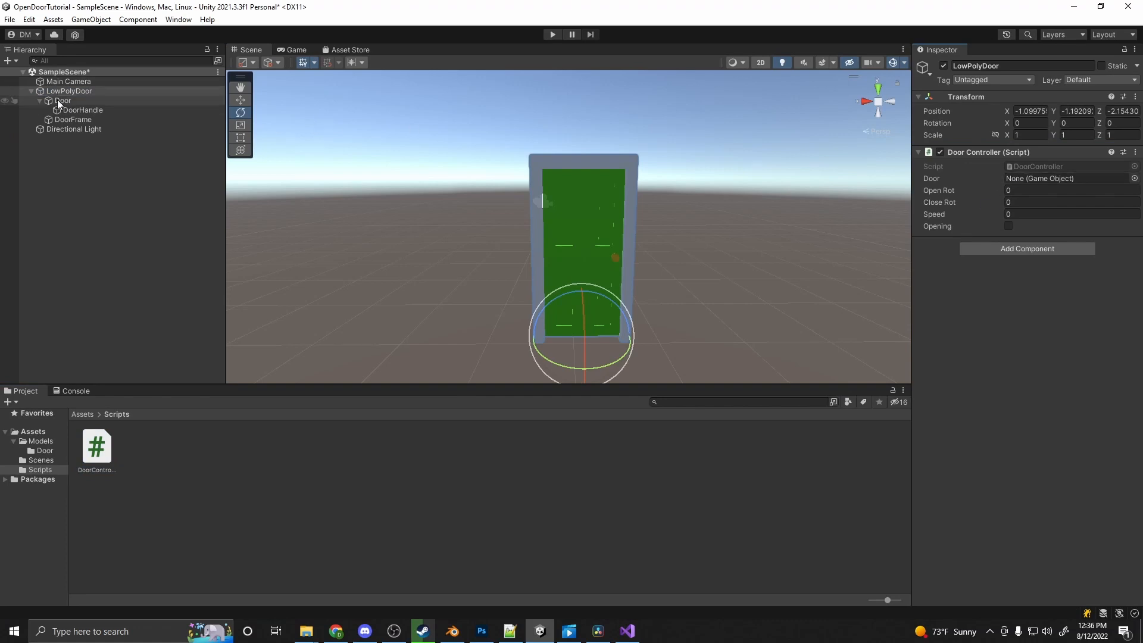
- Assign the Door object to the Door field, set Open Rot 90 and Speed 5
left_click_drag(63, 100, 1068, 177)
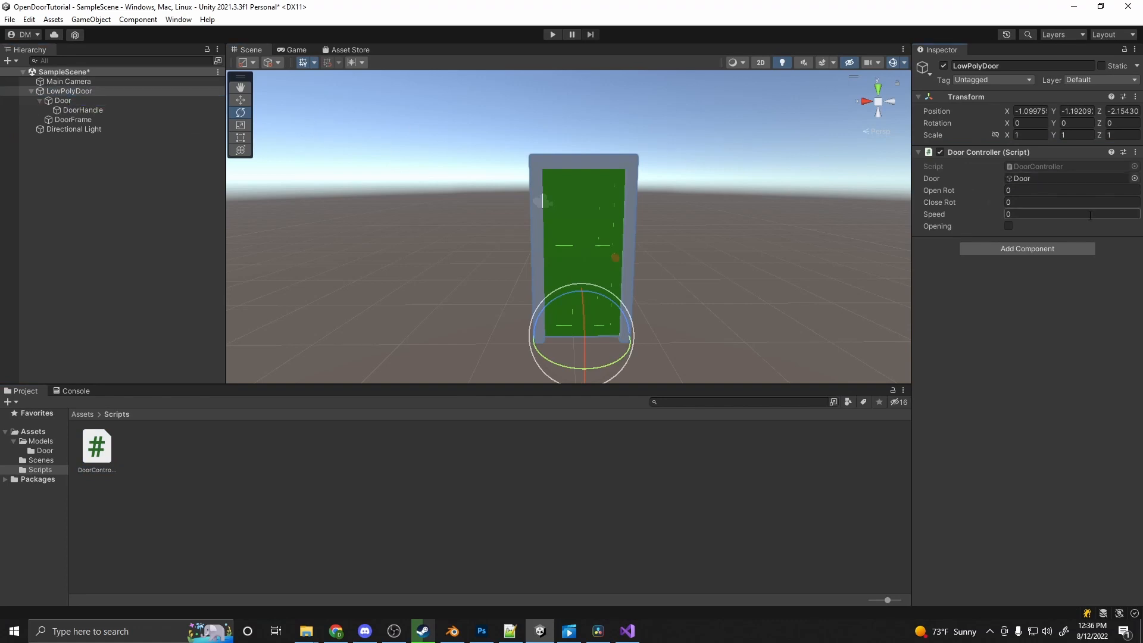
type("90")
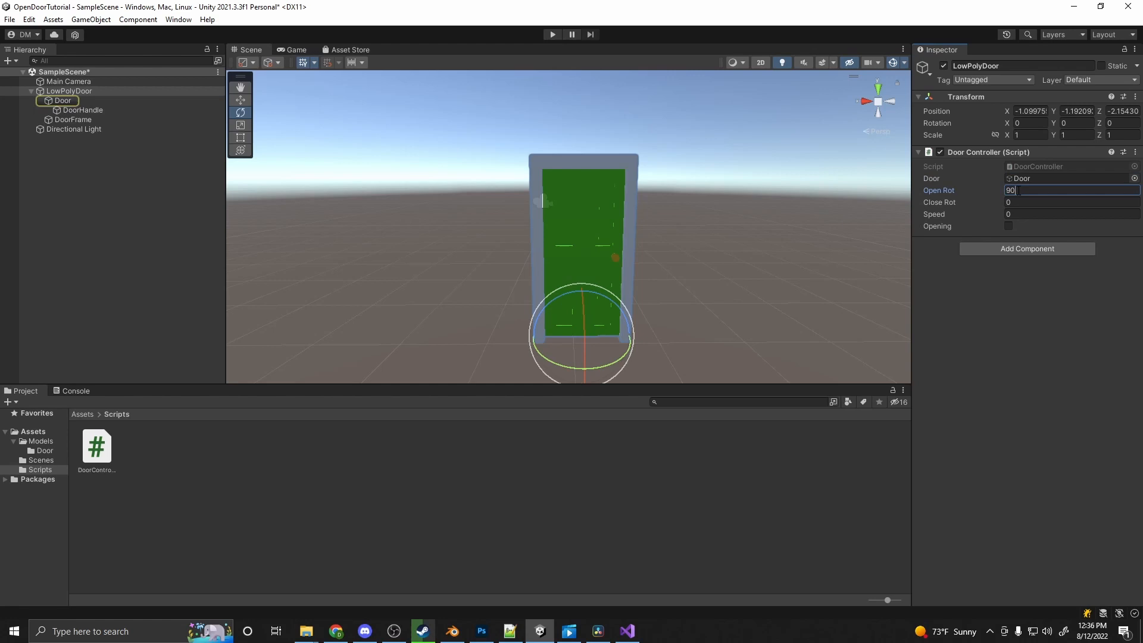
left_click(1071, 214)
type("5")
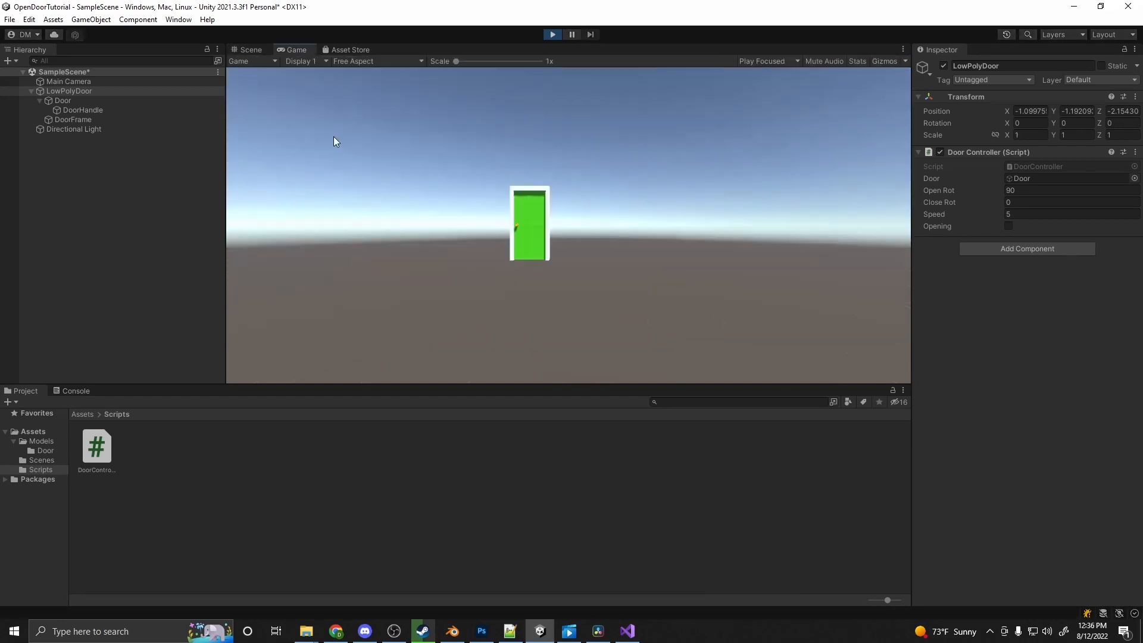
- In the Scene view during play, tick and untick Opening to swing the door open and shut
left_click(248, 50)
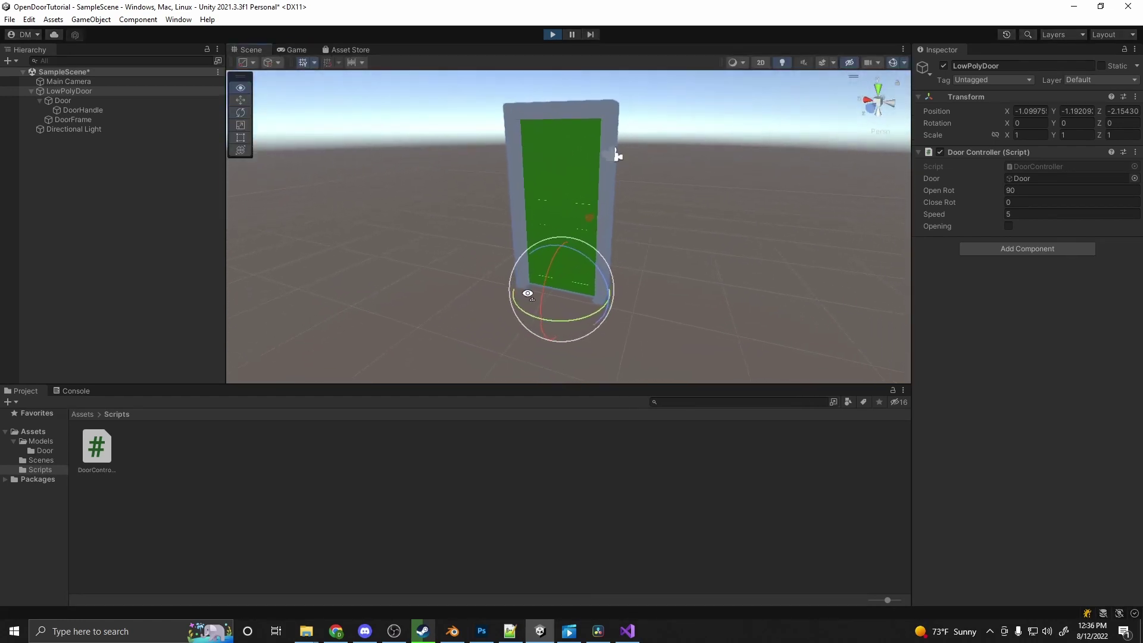
left_click(1008, 226)
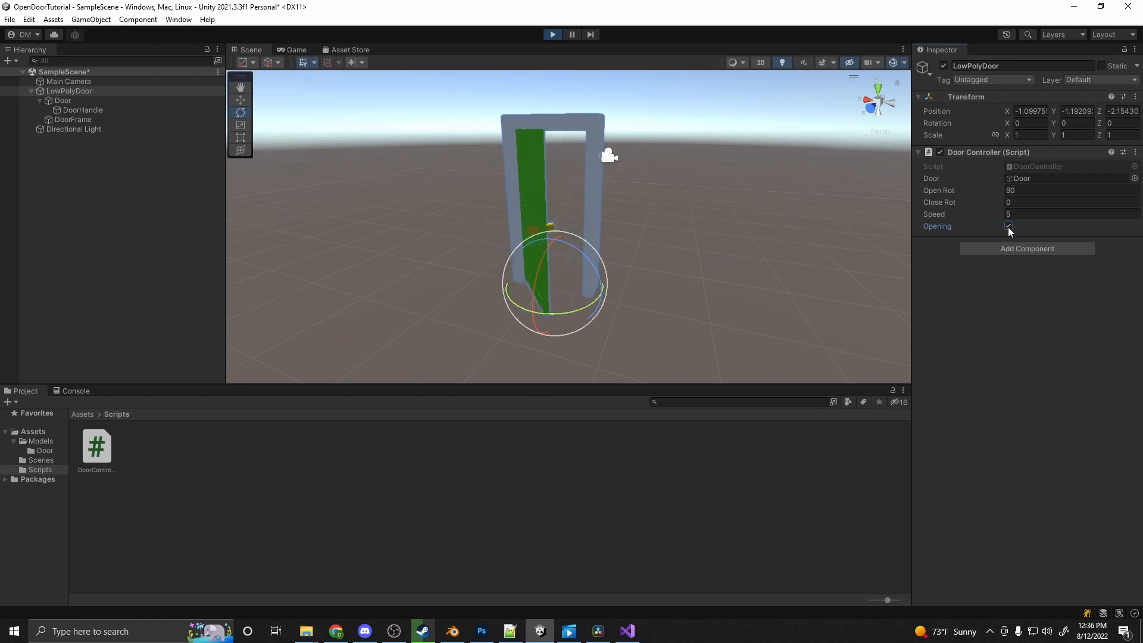
left_click(1007, 226)
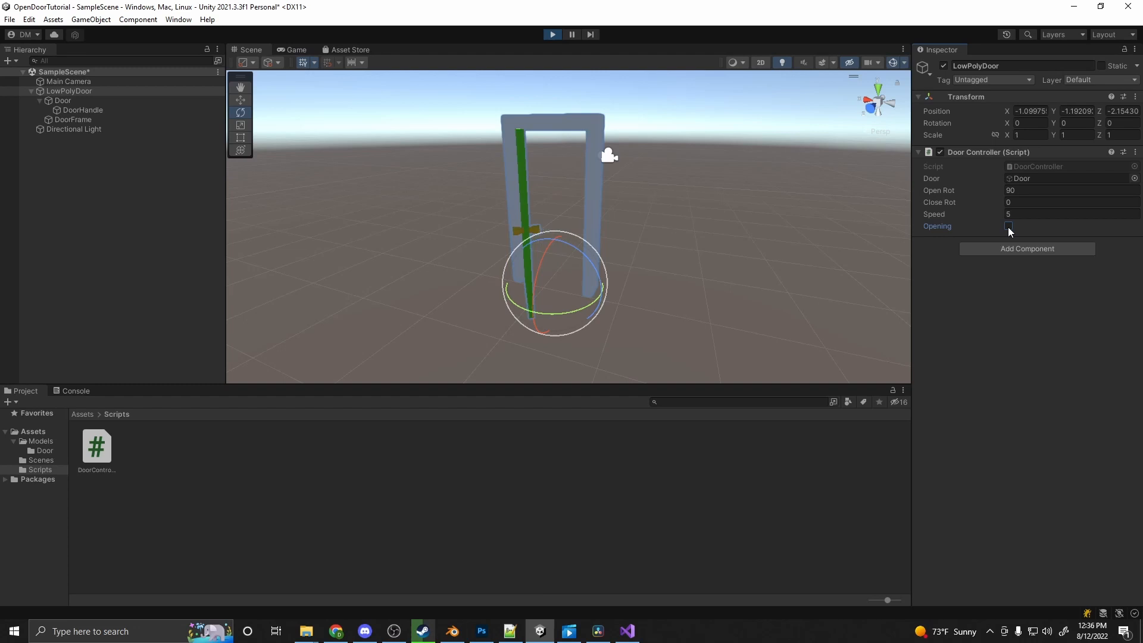
left_click(1008, 226)
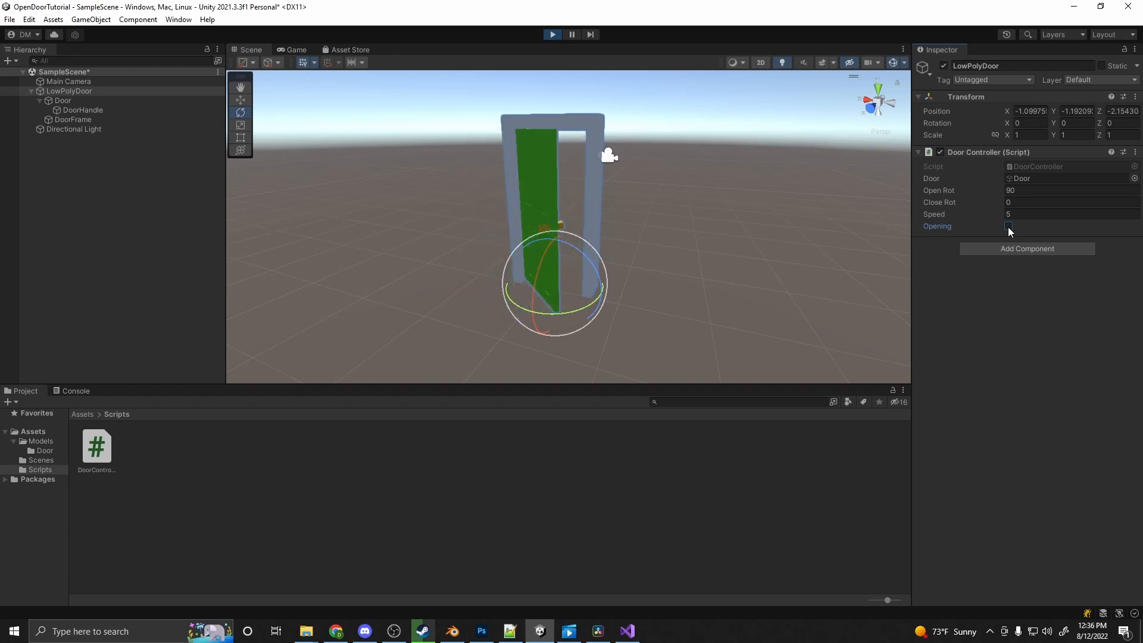
- Set the Door Controller's Close Rot to 20
left_click(1008, 226)
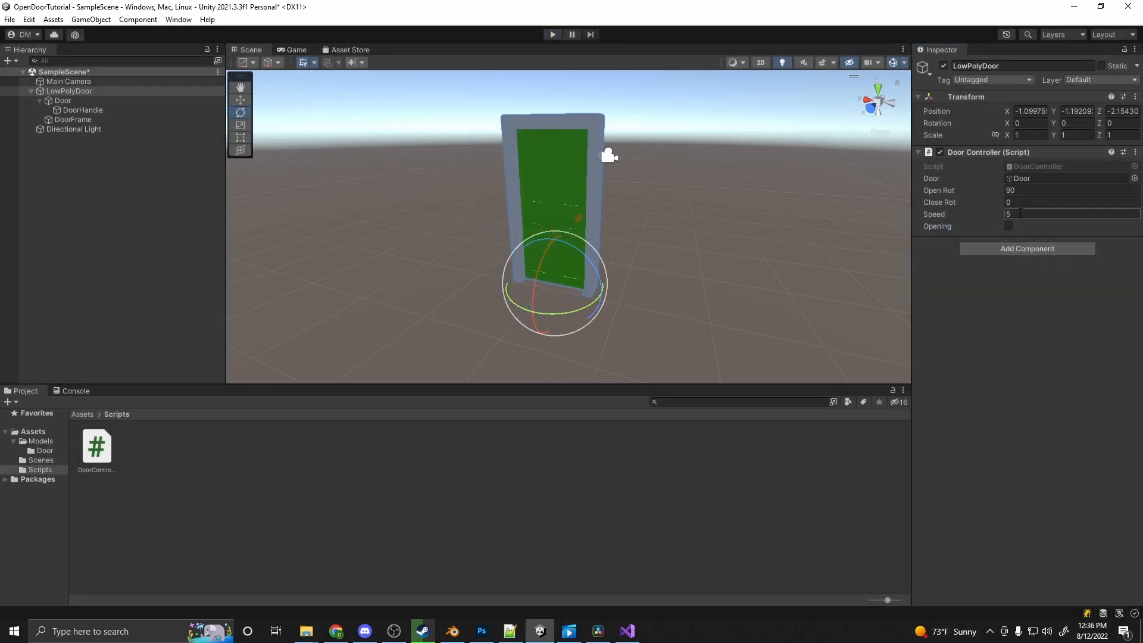
type("20")
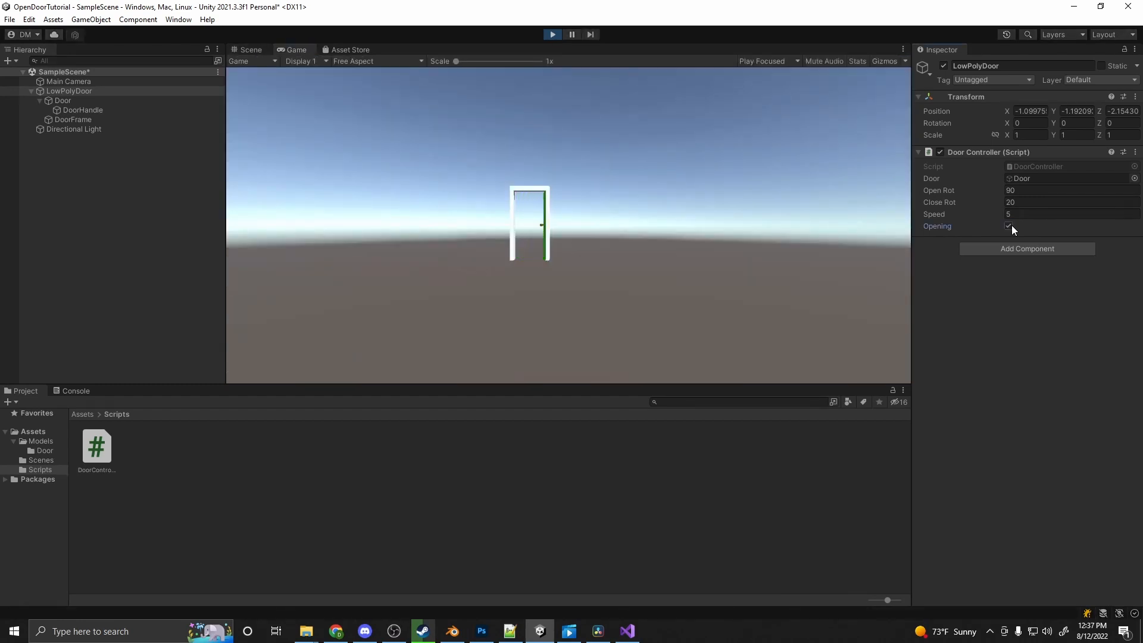
- Untick Opening so the door closes, finishing the play-mode test
left_click(248, 50)
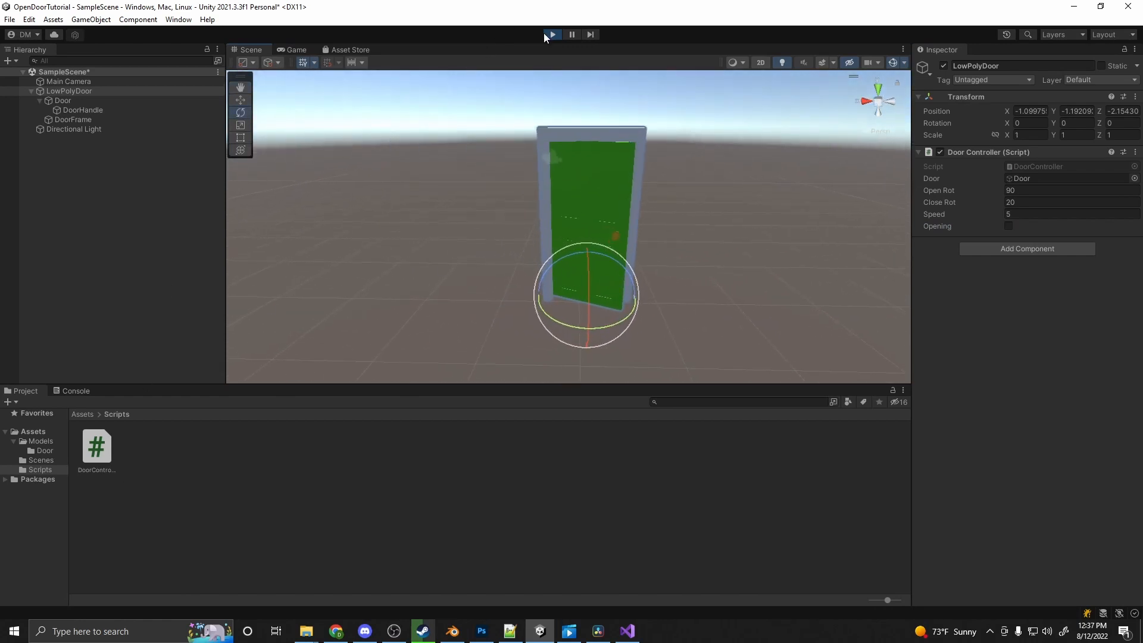
- Add public void ToggleDoor() that sets opening = !opening, then return to Unity
left_click(626, 630)
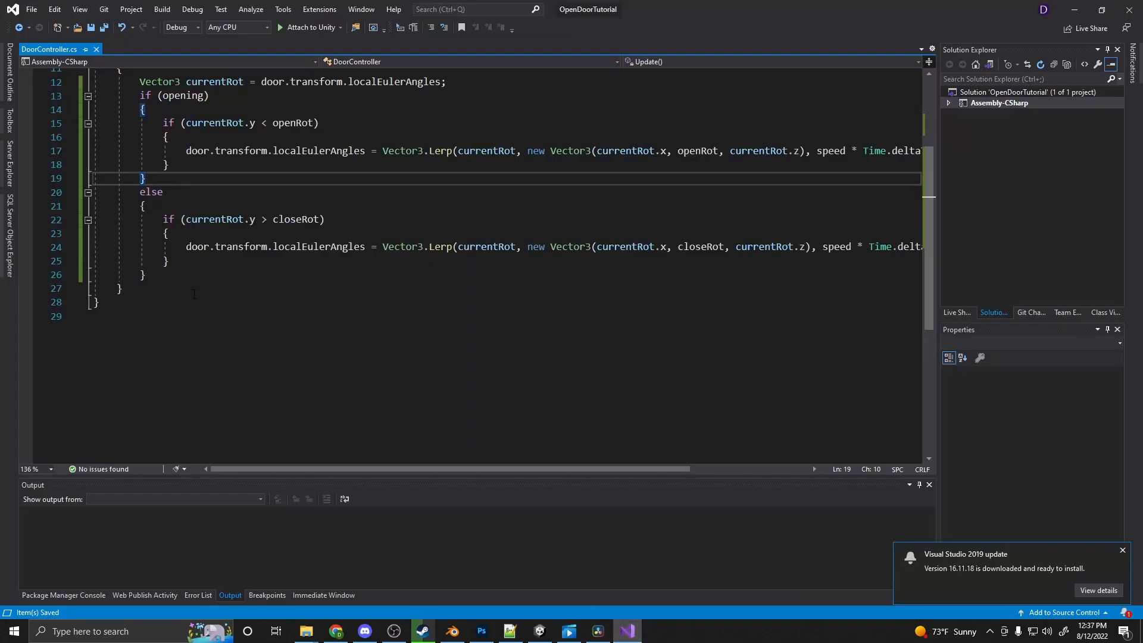
key("Enter")
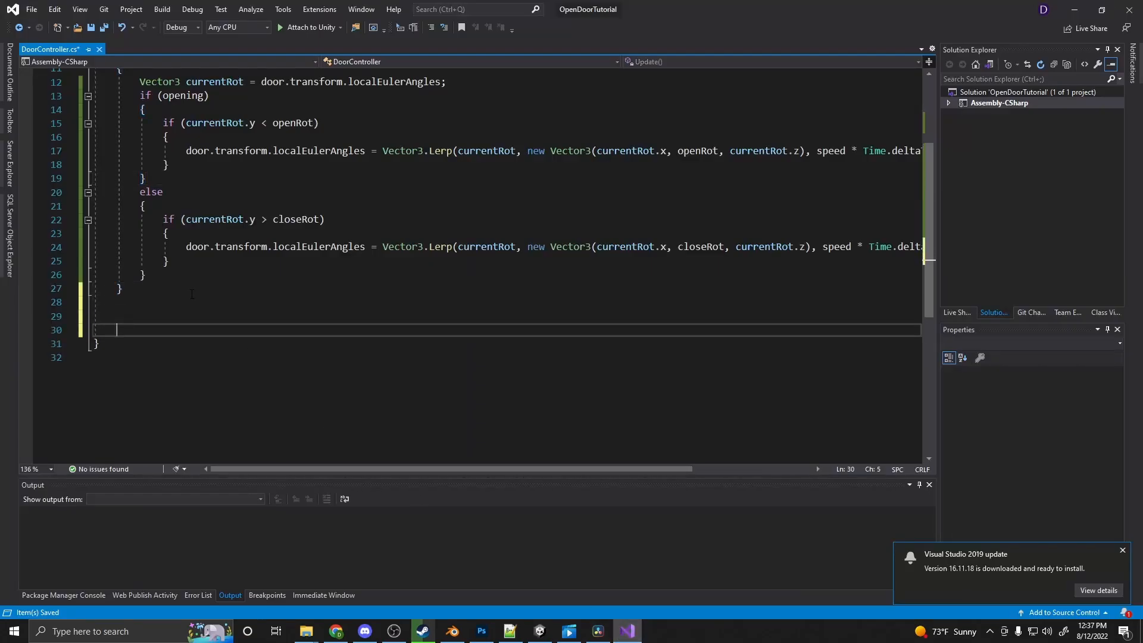
type("public")
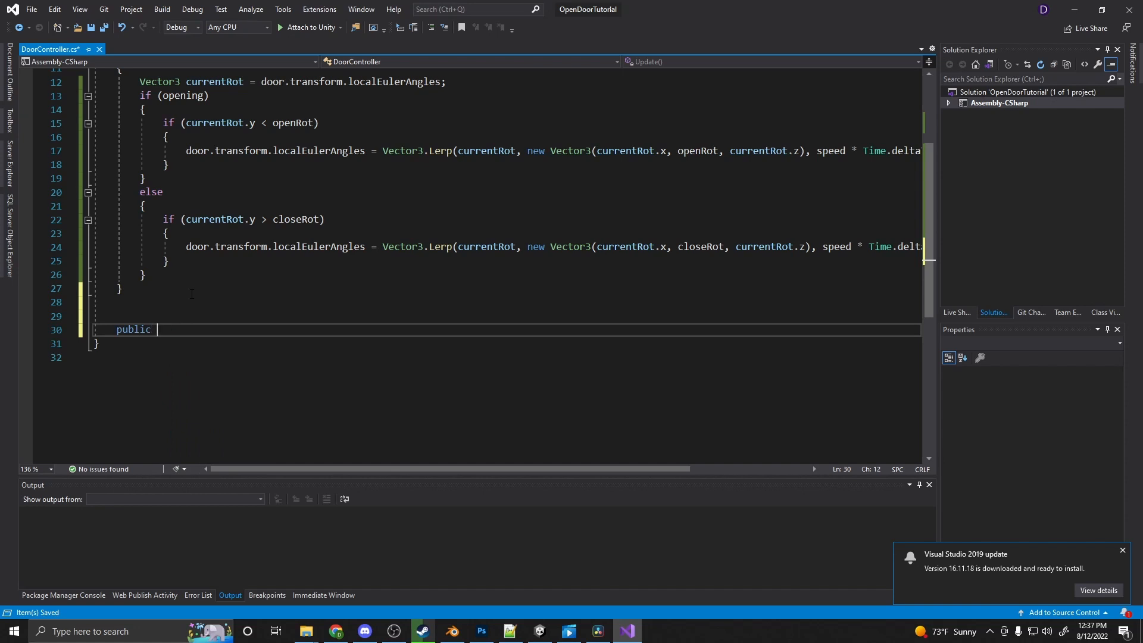
type("void")
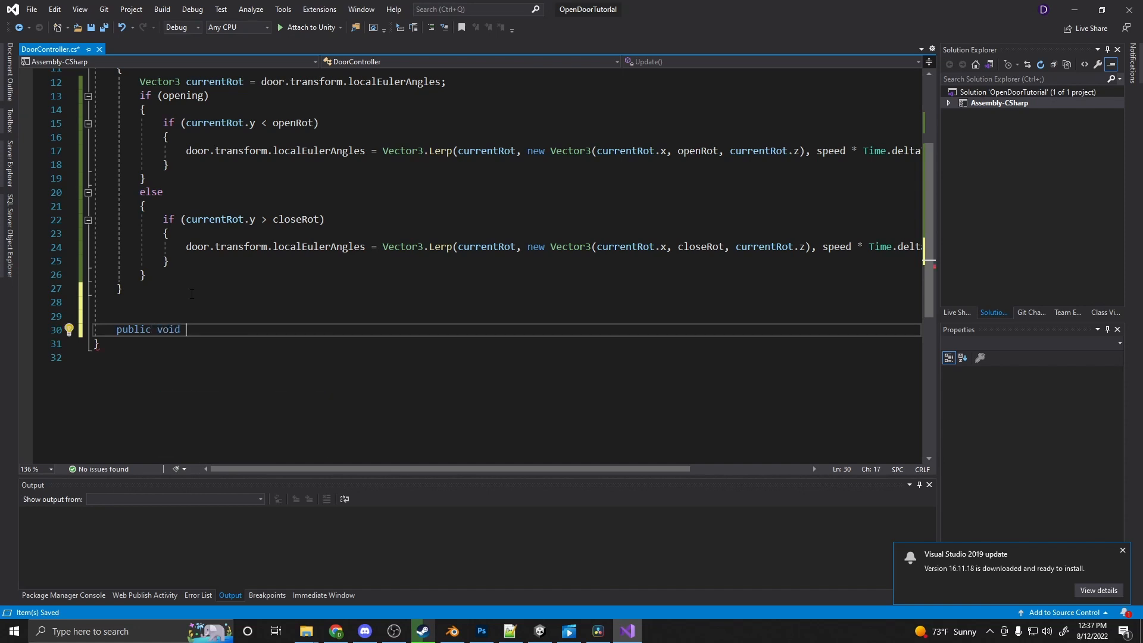
type("ToggleDoor(")
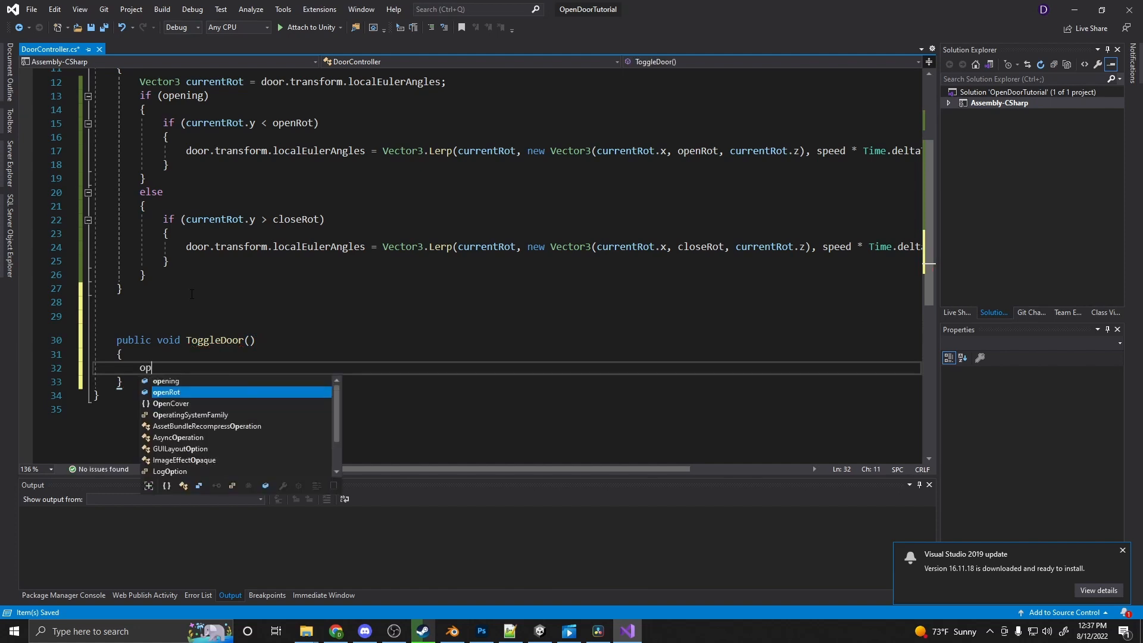
type("opening =")
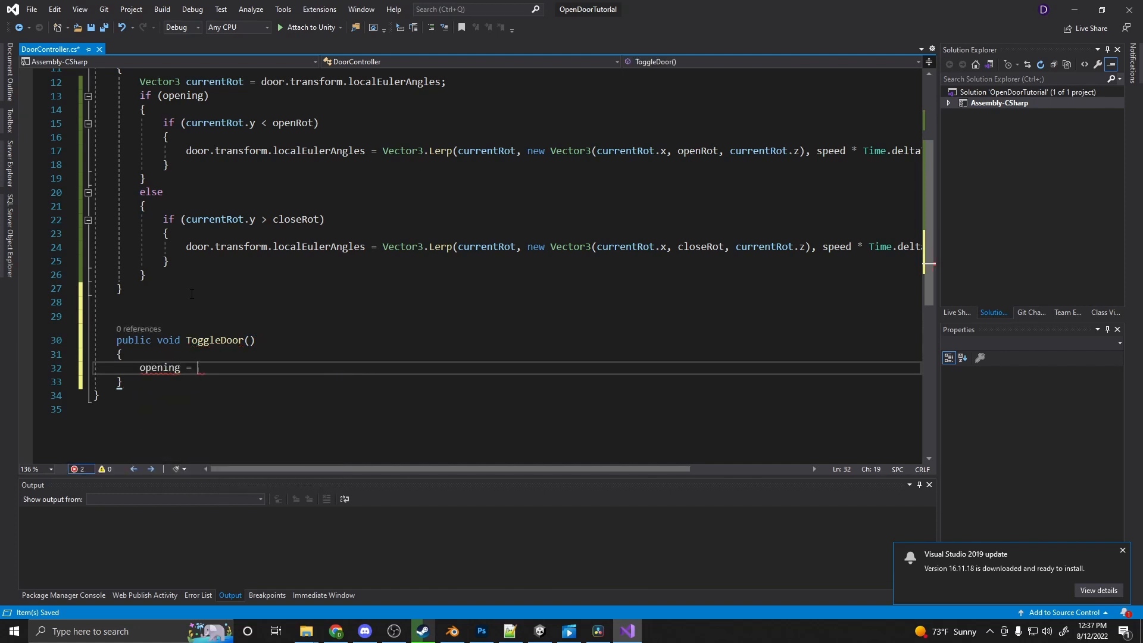
type("!")
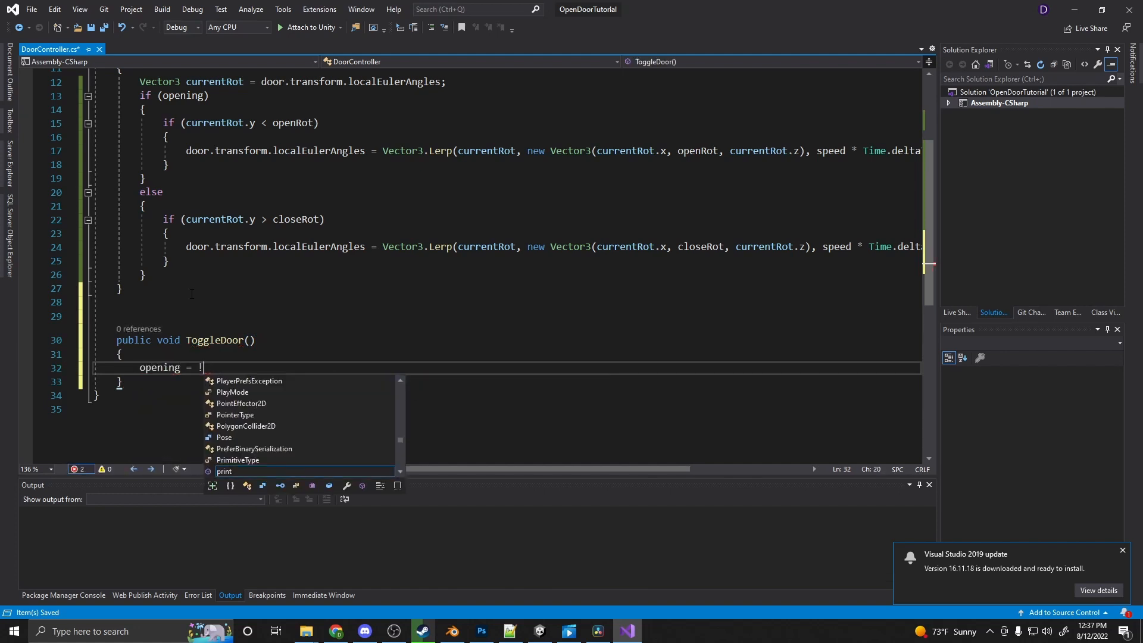
type("!opening;")
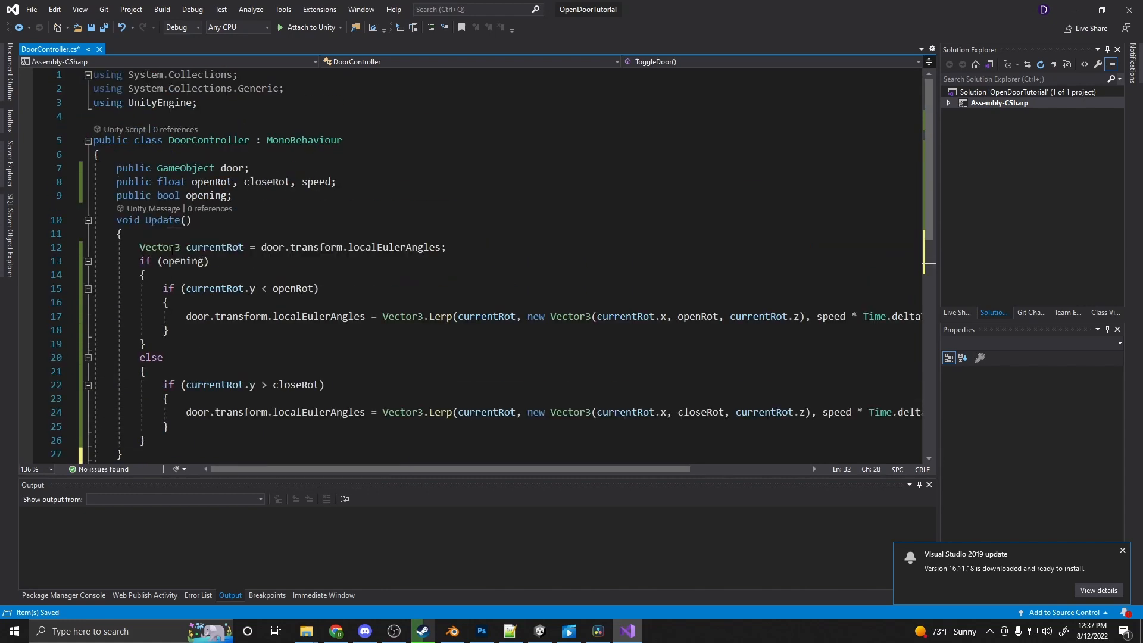
scroll("down", 3)
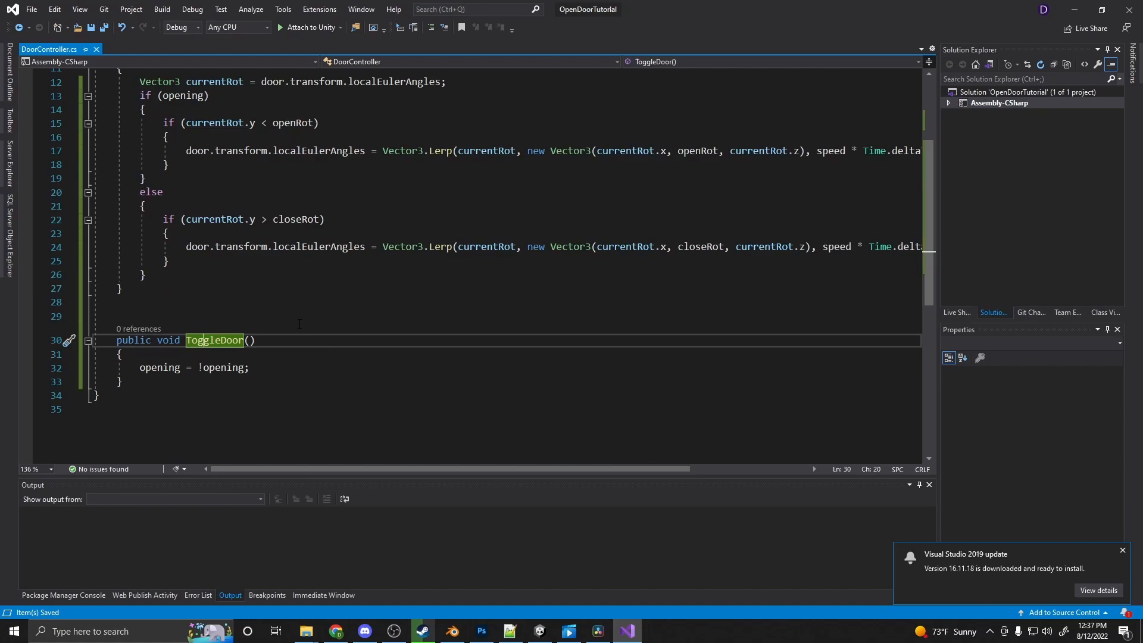
left_click(394, 631)
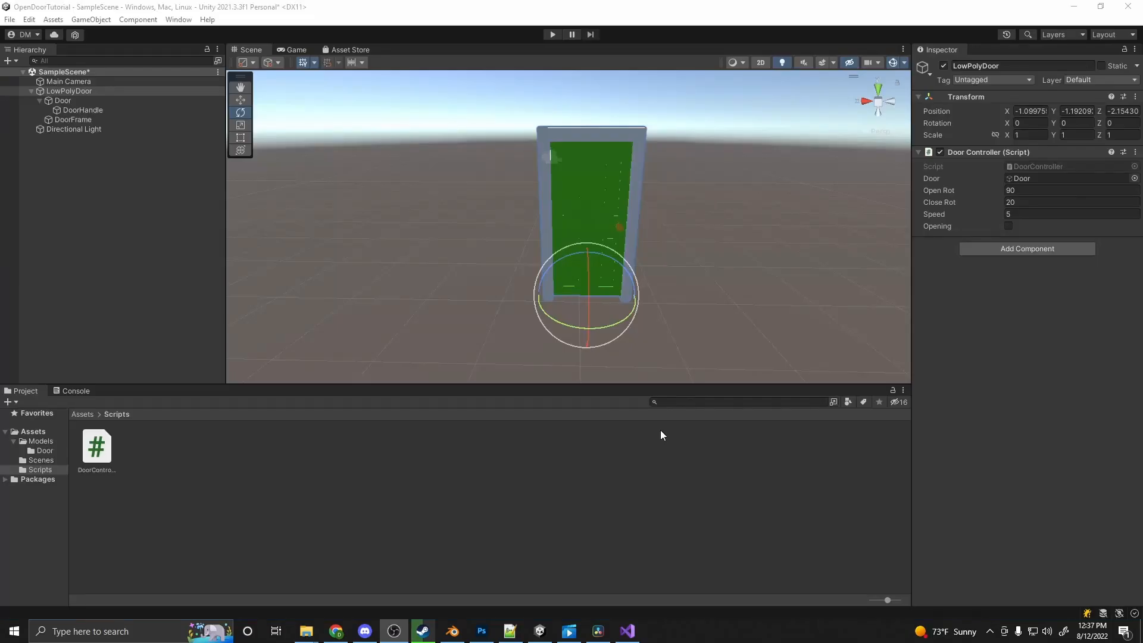
mouse_move(530, 216)
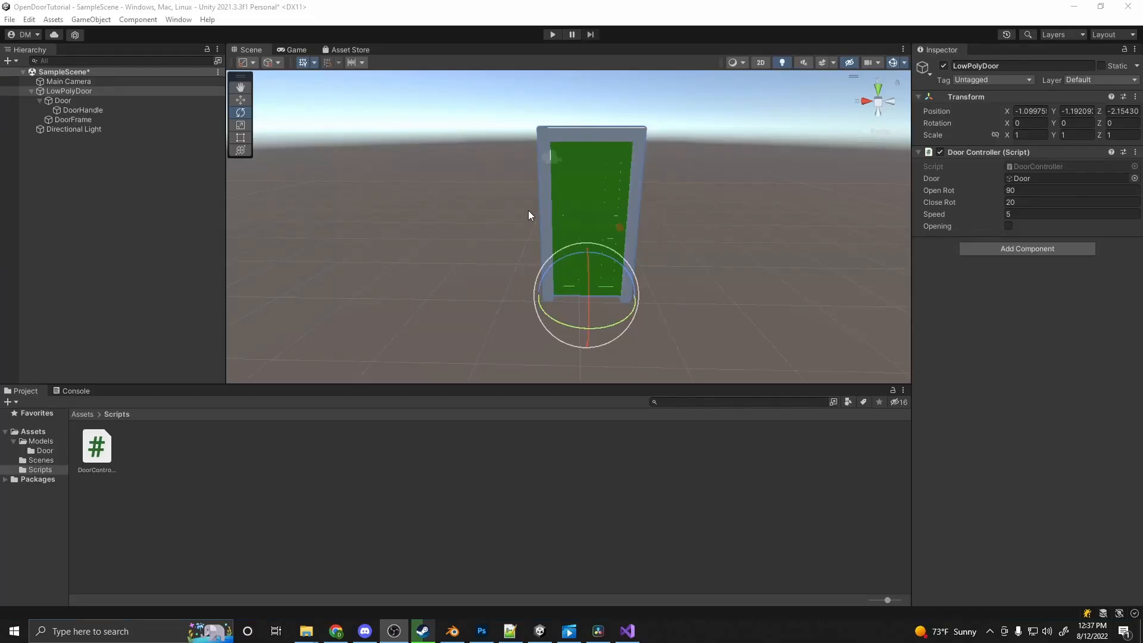